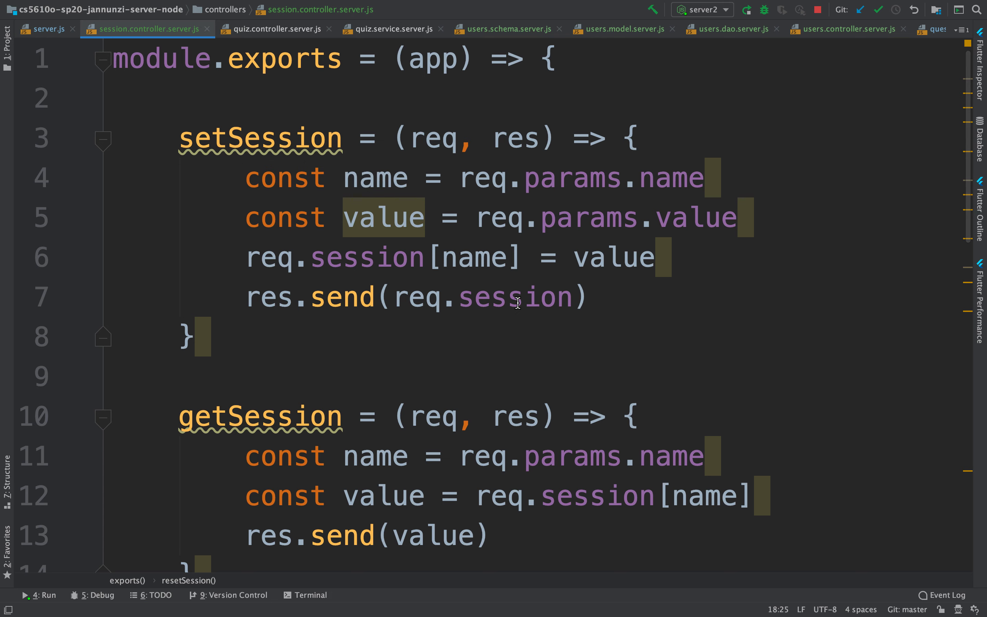
Step: Scroll to the bottom of session.controller.server.js and start a blank line after the resetSession route
scroll(down, 3)
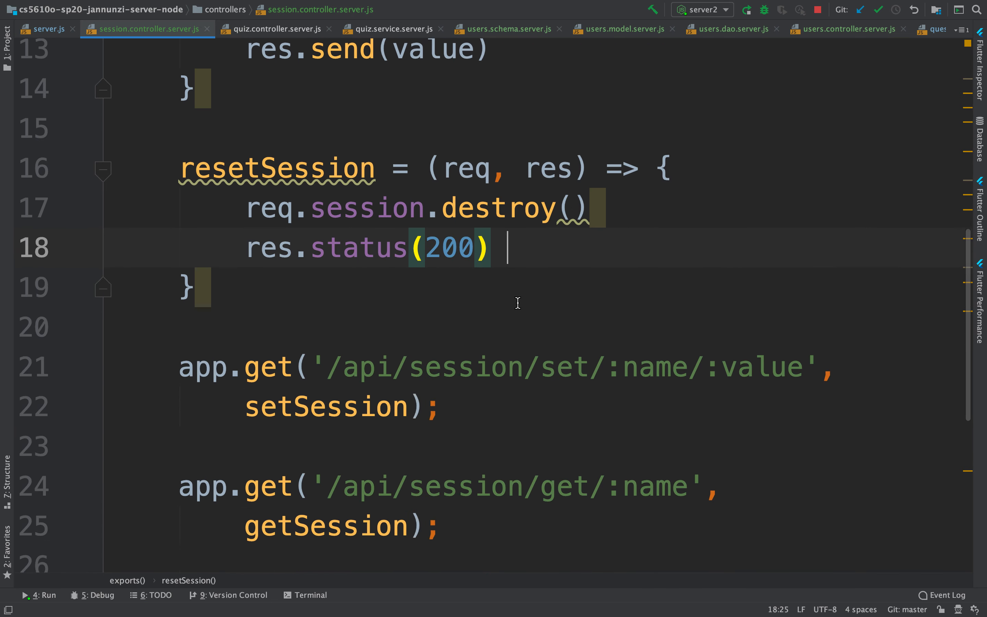
scroll(down, 3)
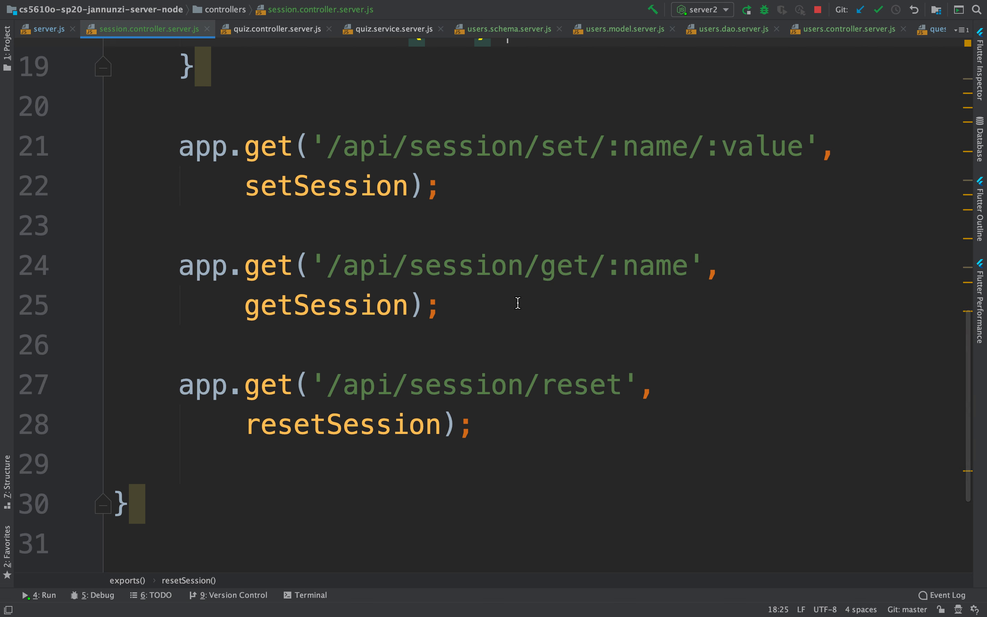
click(180, 464)
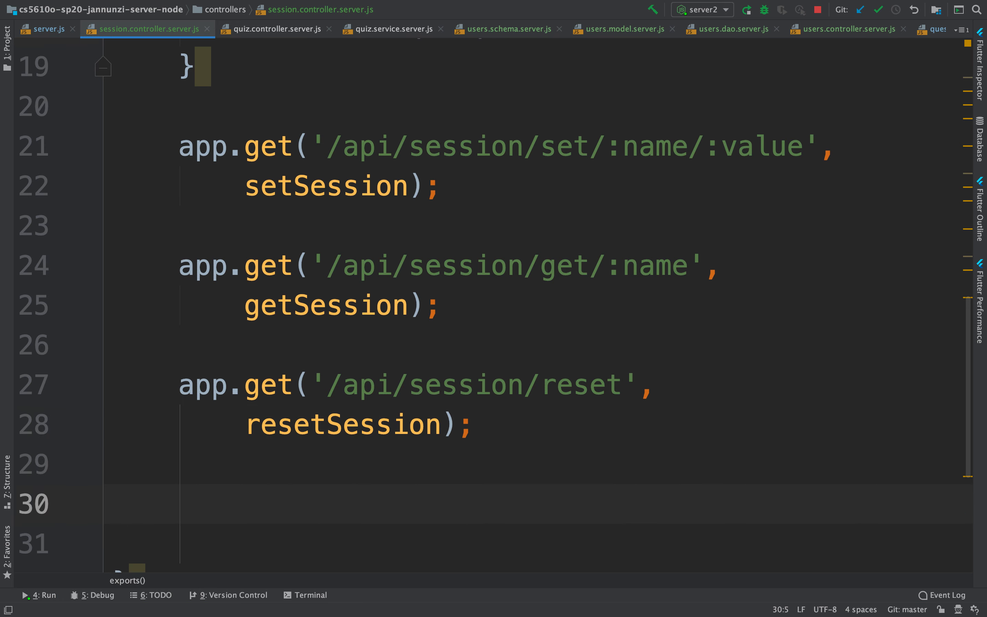
Step: Write an empty app.post('') call on line 30, referencing the existing set-session route
text(app.post(')
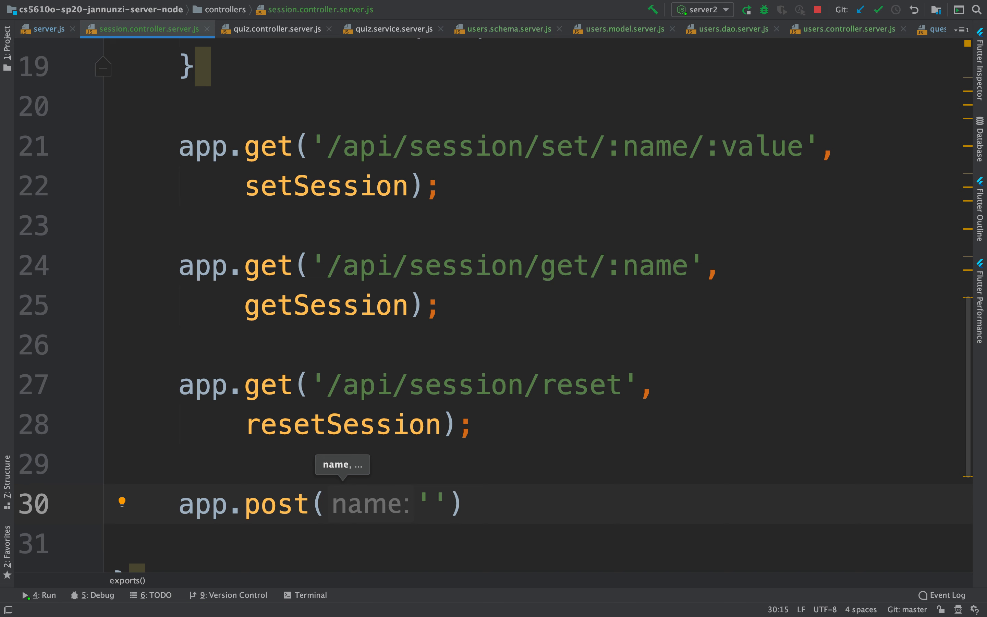
click(637, 146)
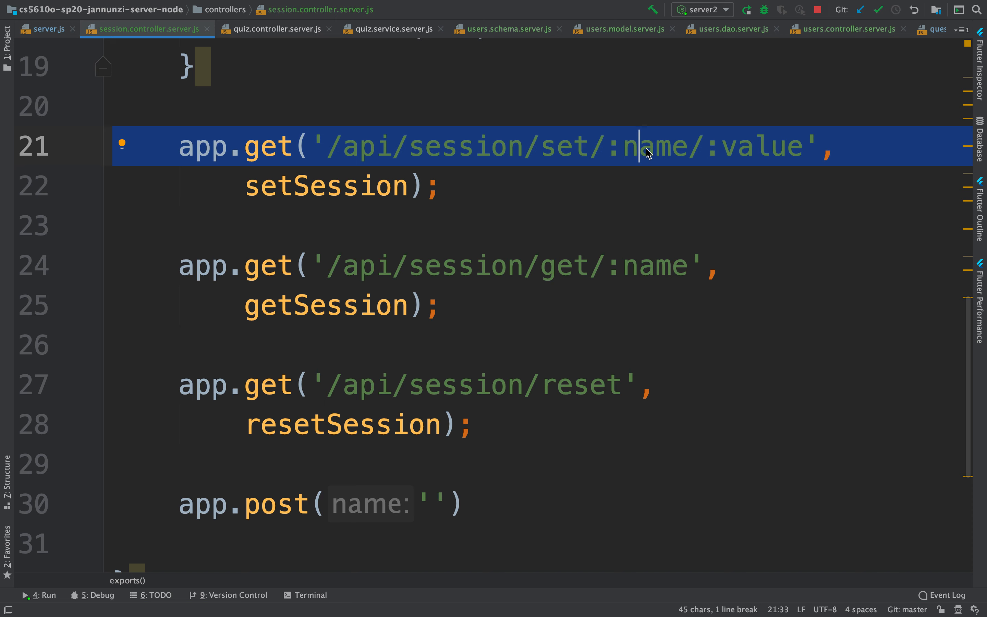
mouse_move(433, 515)
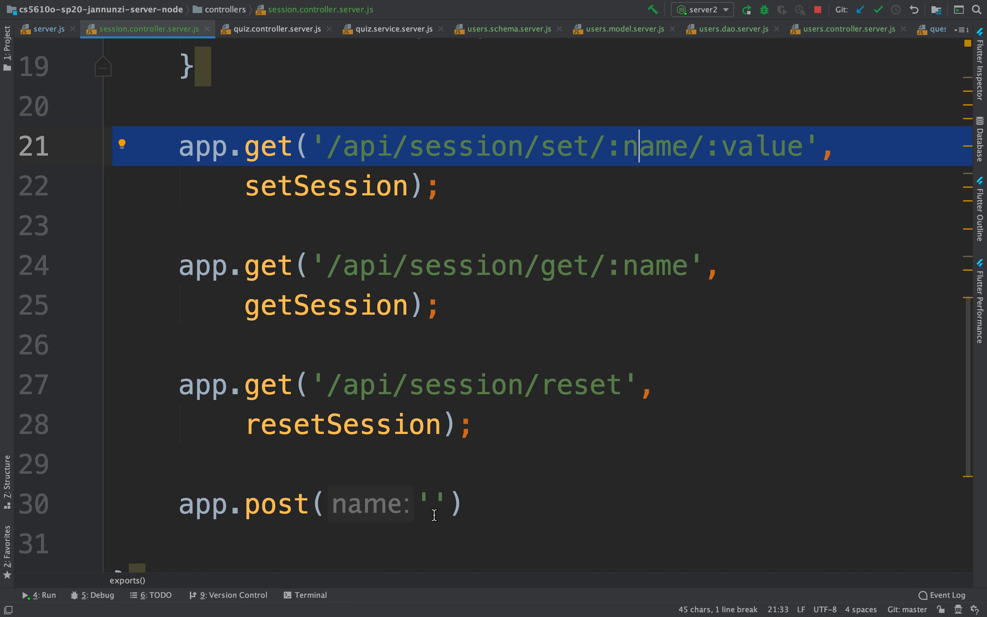
Step: Complete the route as app.post('/api/register', register)
text(/ap)
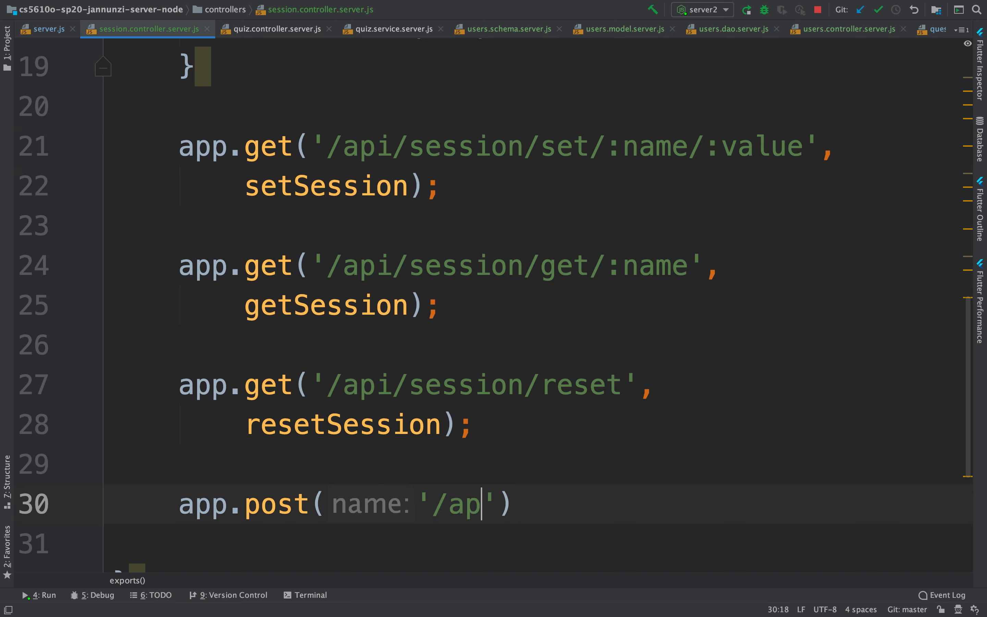
text(i/l)
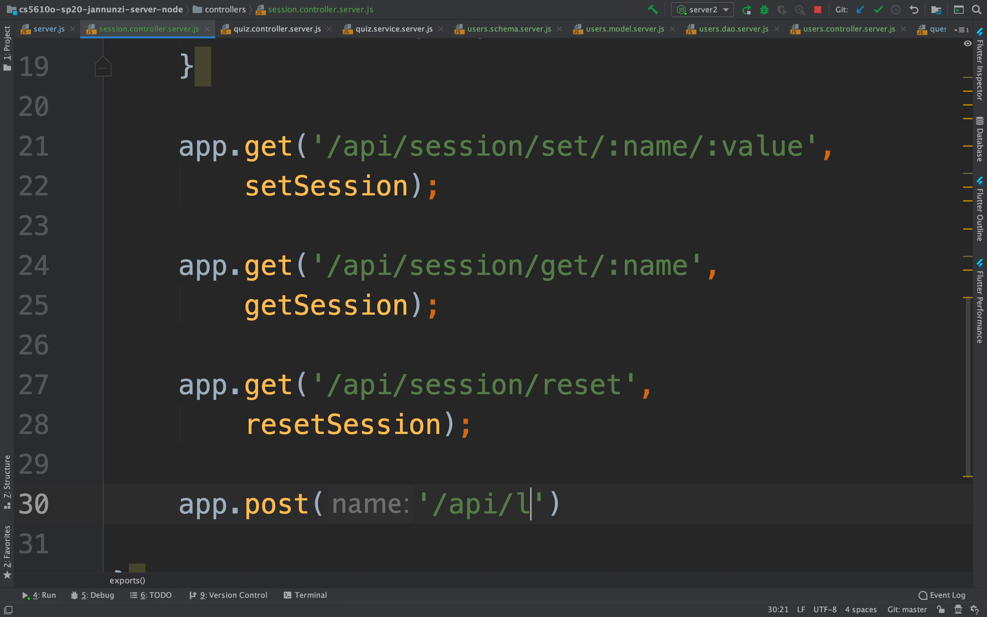
text(egi)
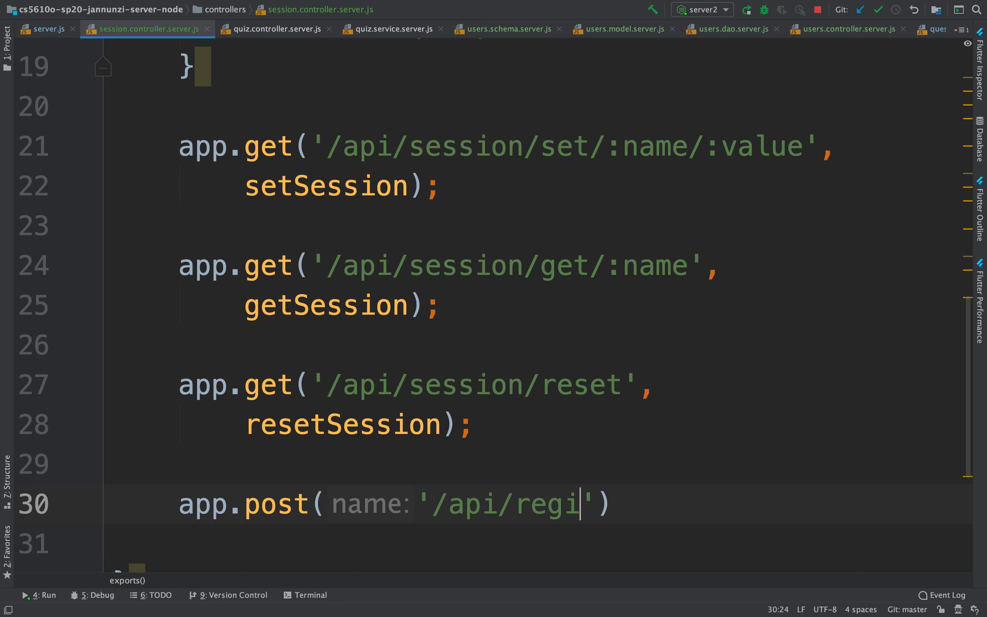
text(ster)
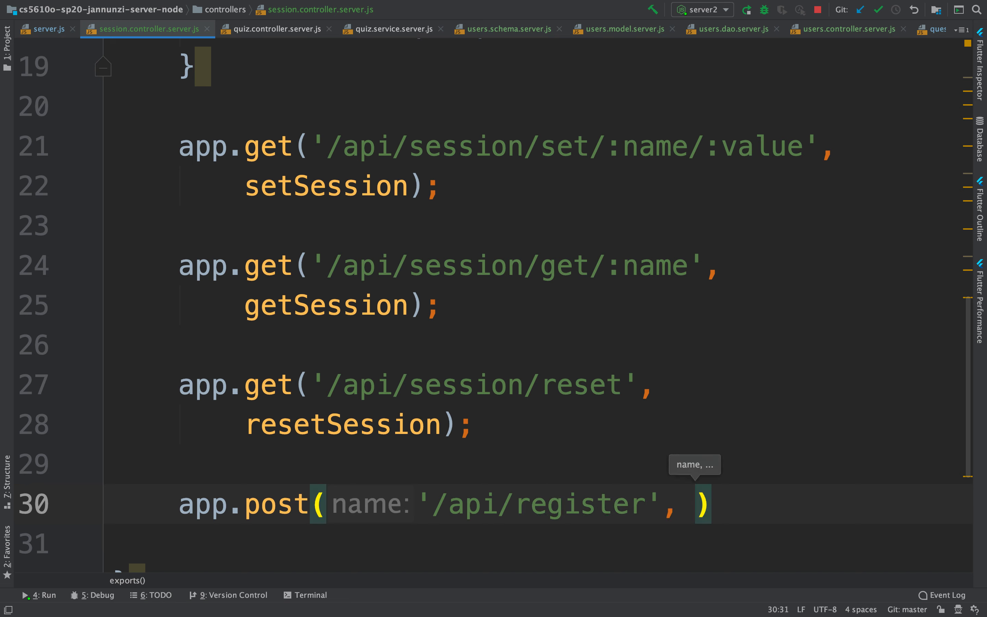
text(reggist)
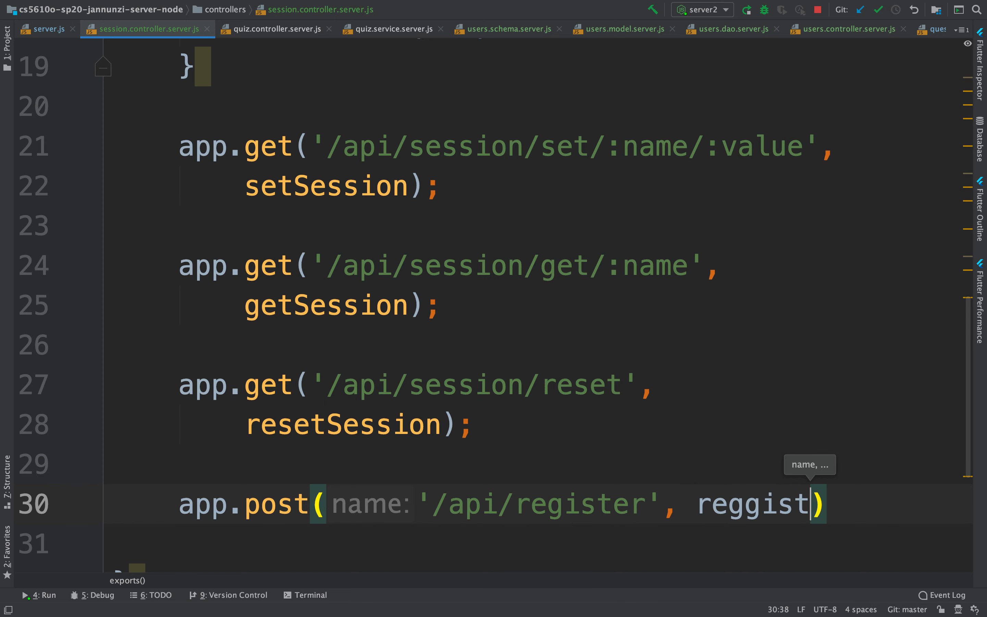
text(register)
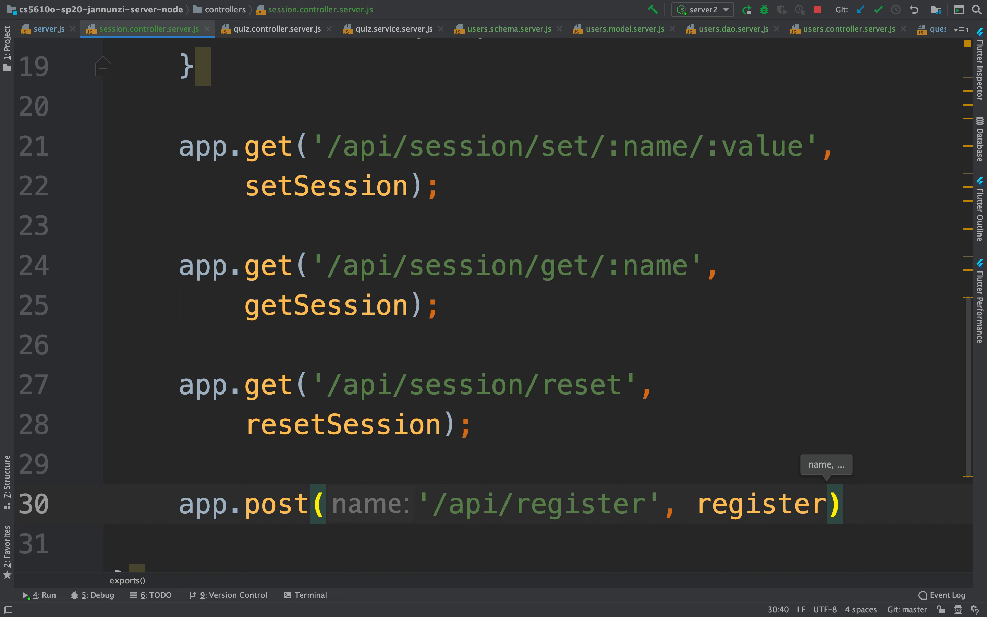
scroll(up, 3)
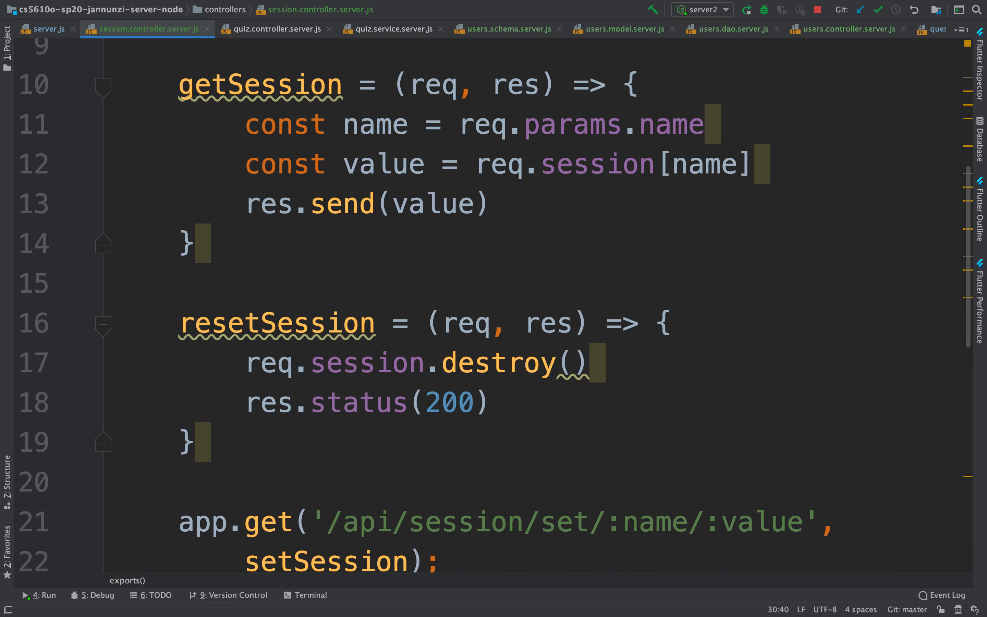
Step: Define register = (req, res) => { const newUser = req.body; } below resetSession
scroll(down, 3)
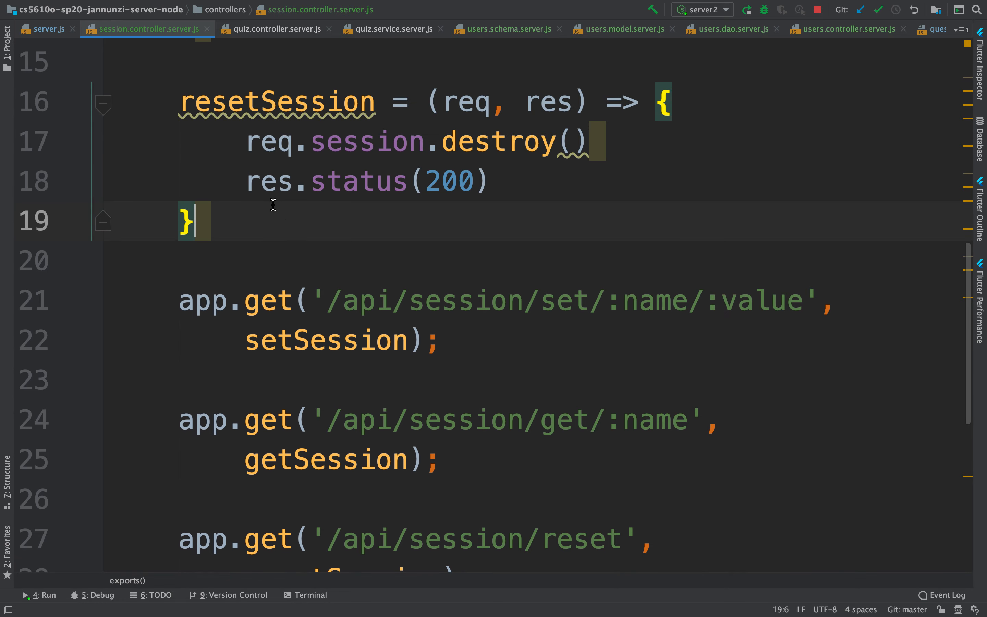
text(re)
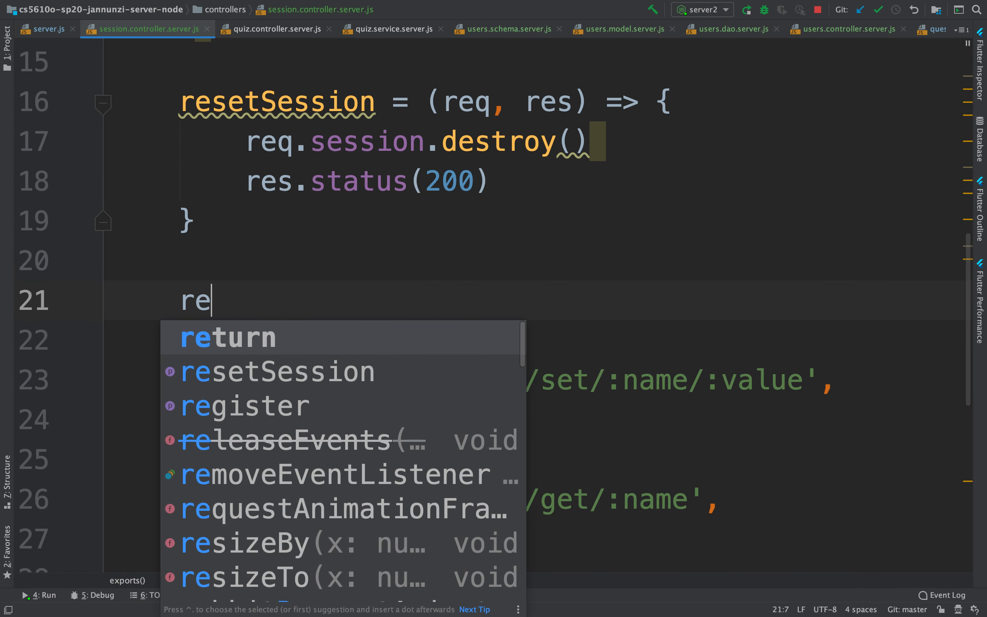
click(245, 405)
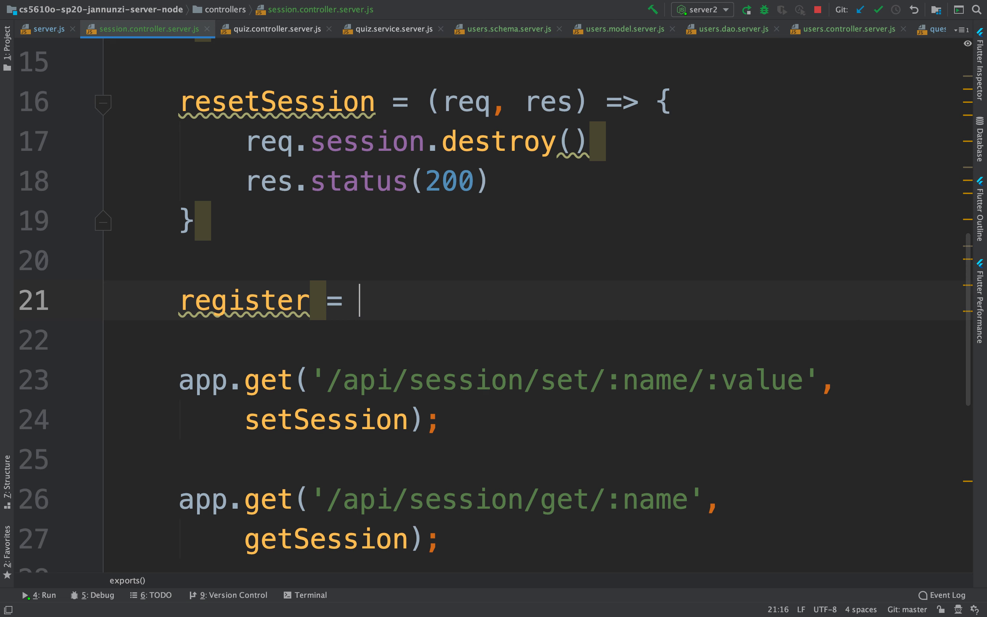
text((req, res) => {)
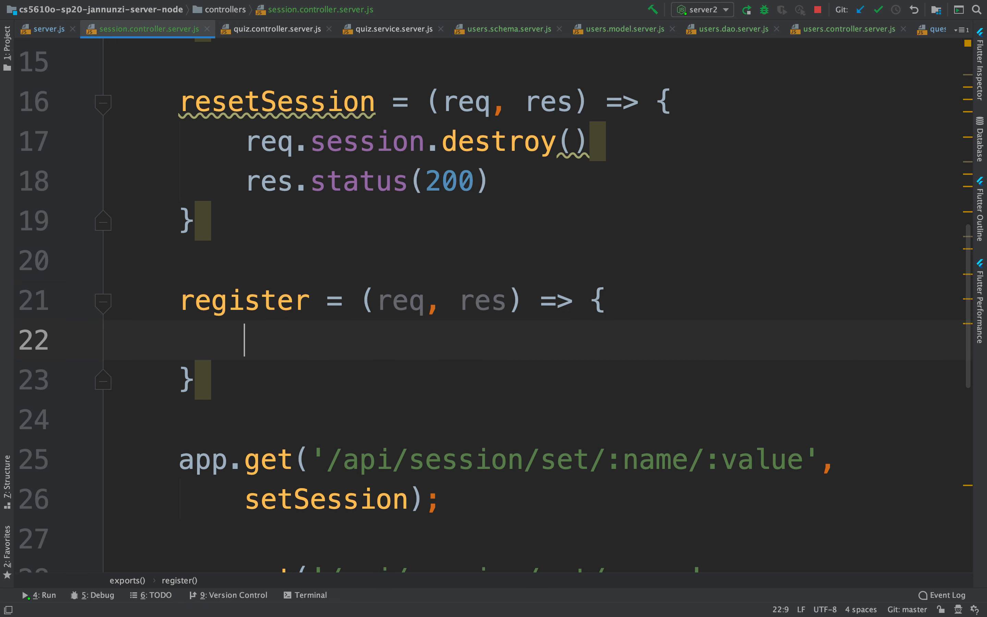
text(const newUser =)
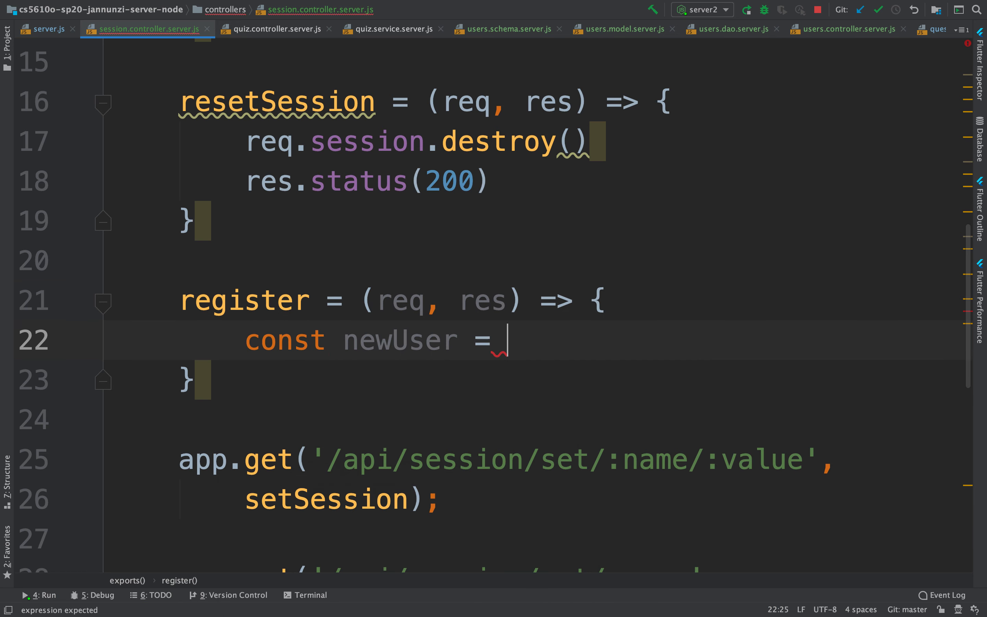
text(req.)
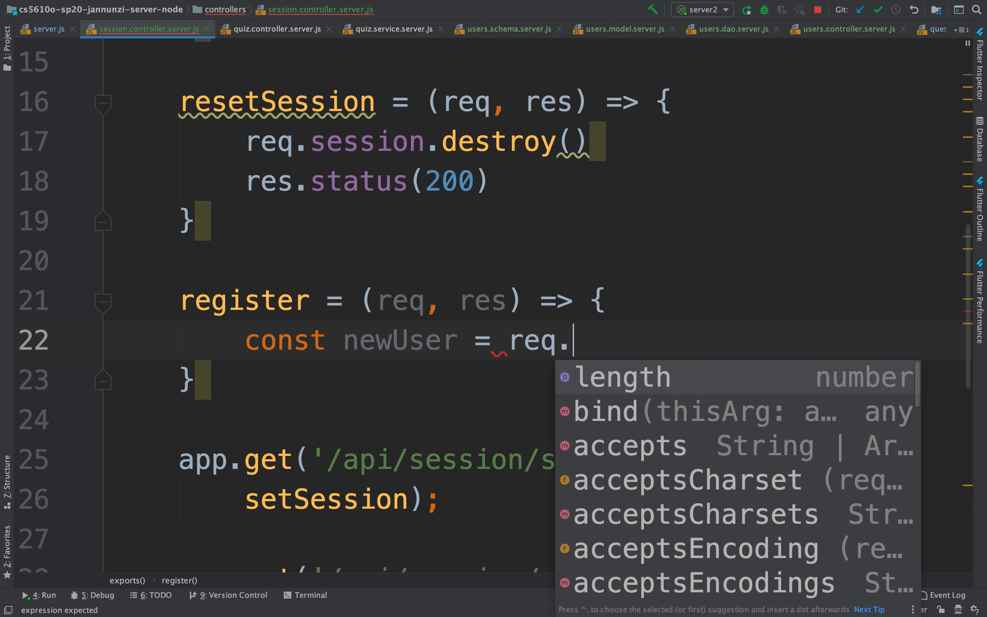
text(body;)
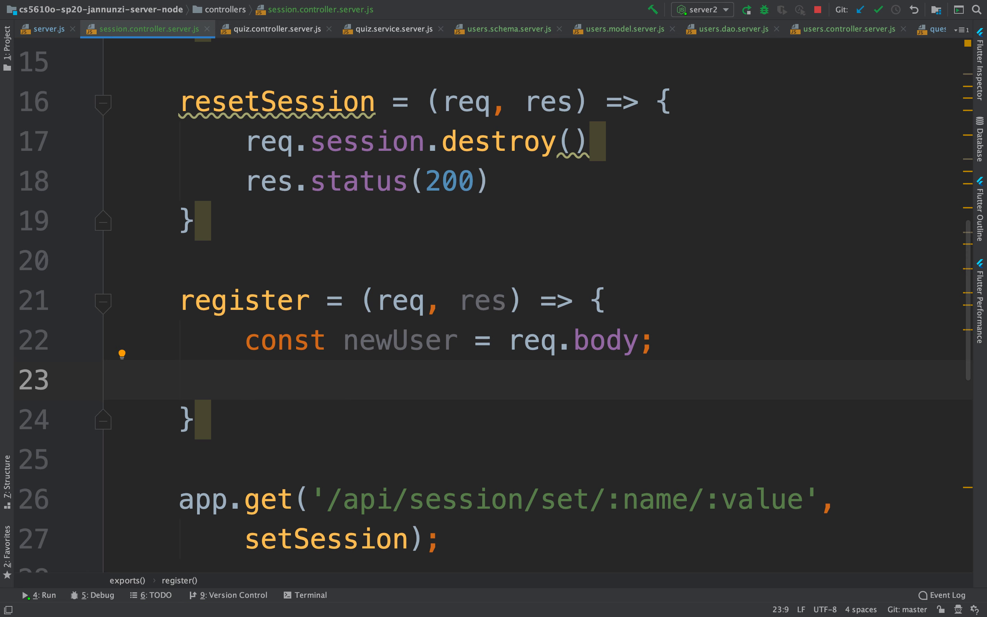
mouse_move(371, 244)
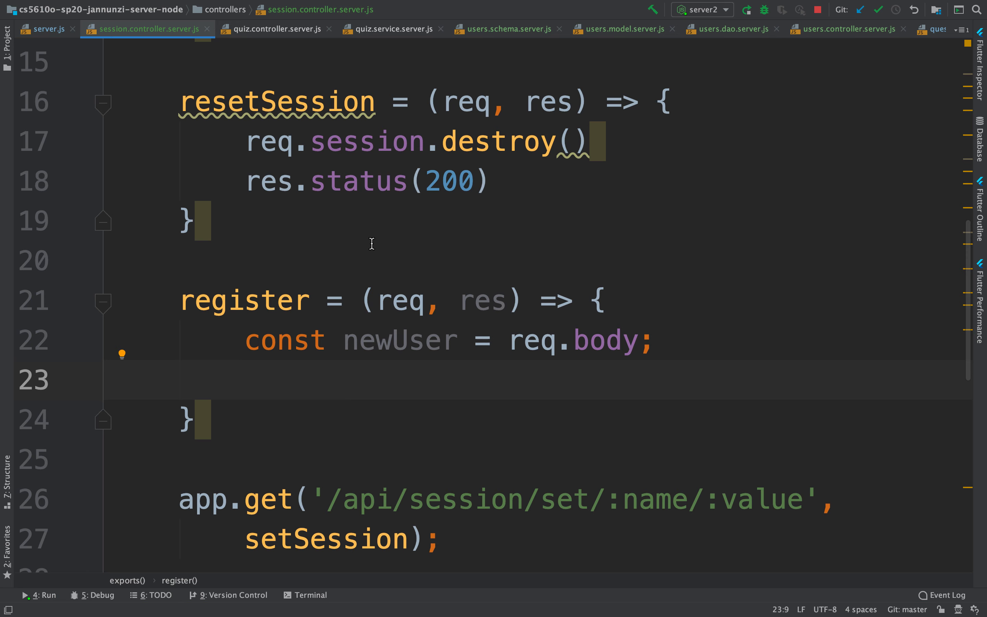
scroll(up, 3)
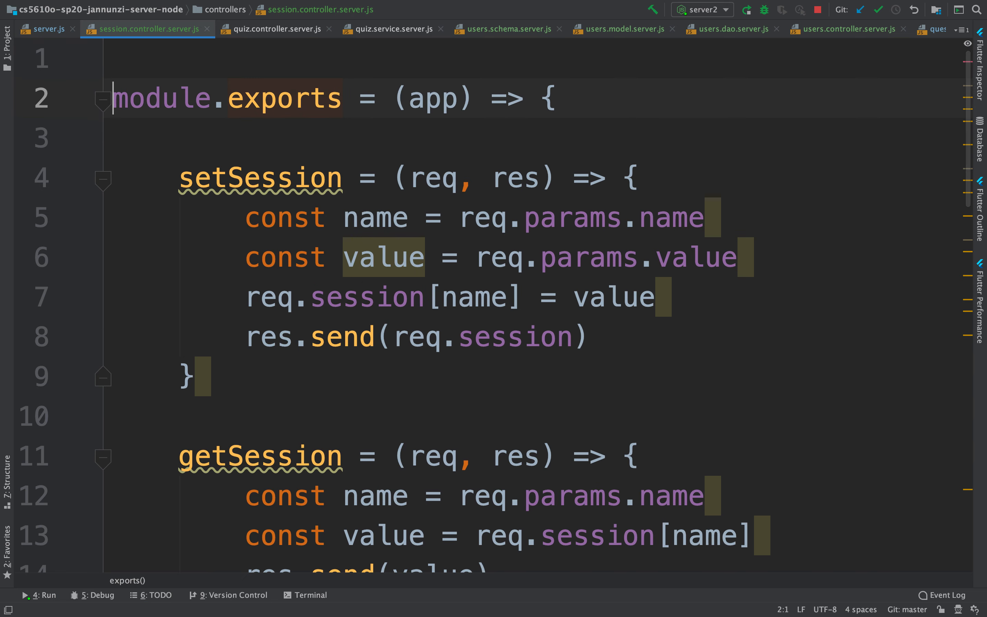
Step: Add const usersDao = require('../daos/users.dao.server') at the top of the file
text(cons)
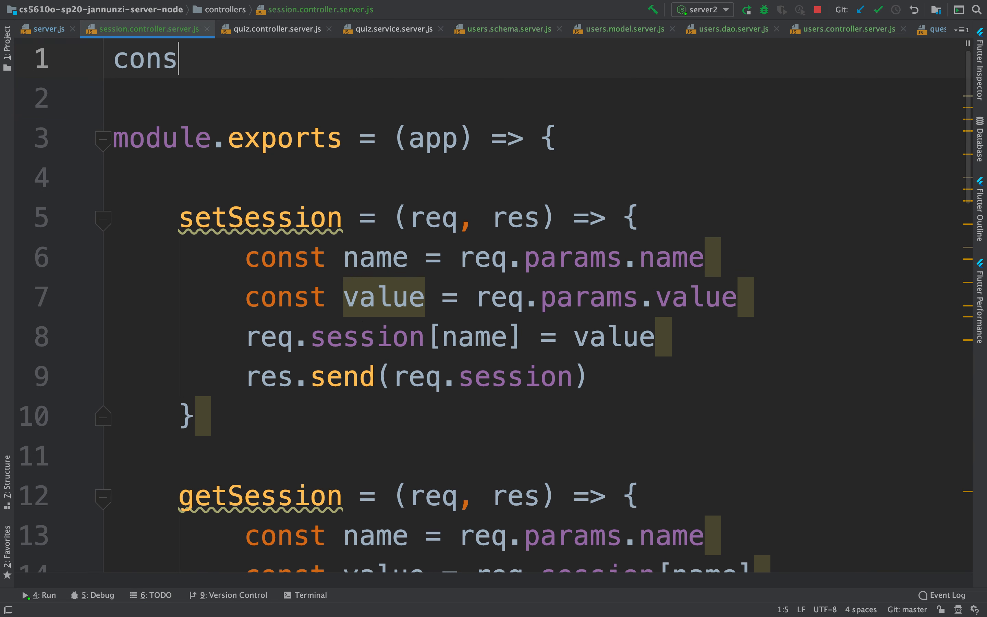
text(t usersDa)
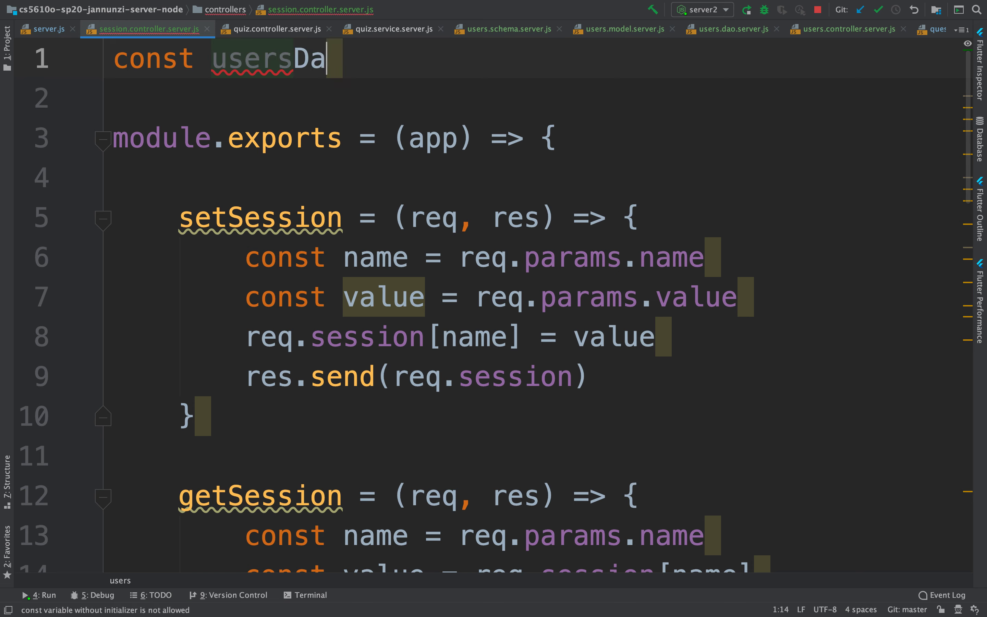
text(o = require('.)
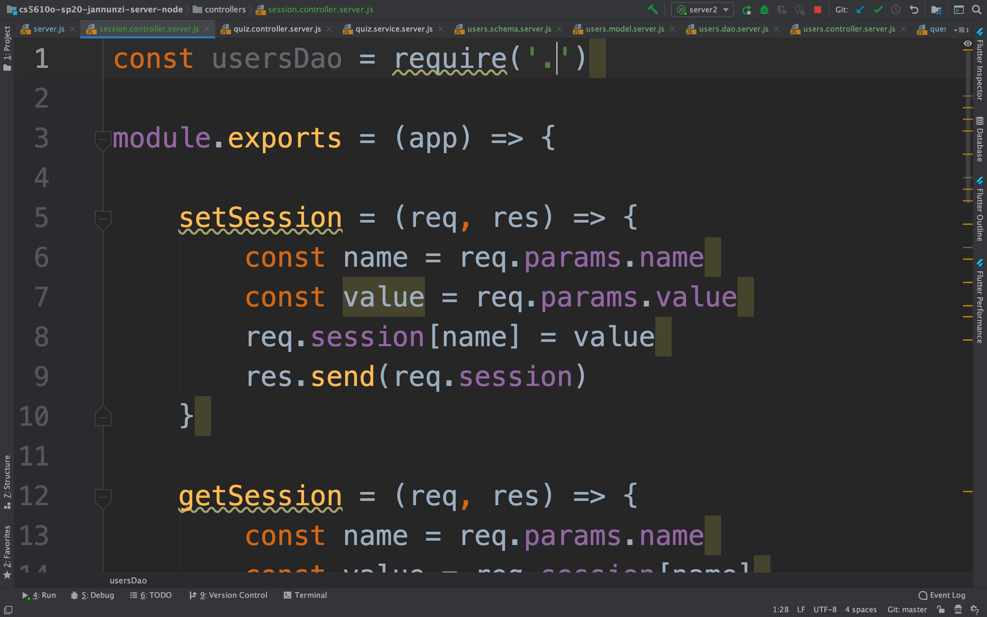
text(../daos/users.dao.server)
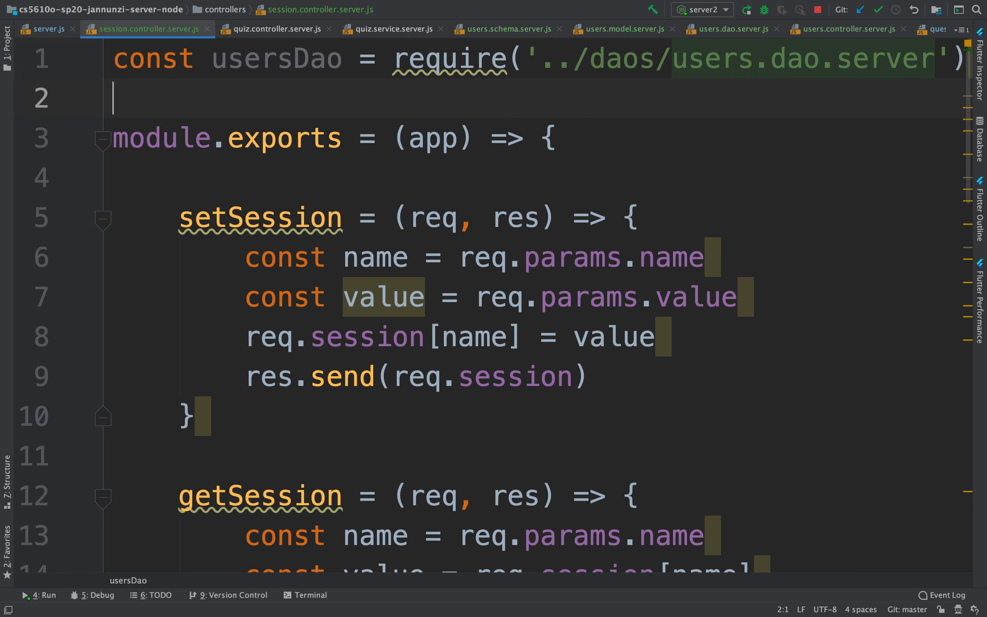
scroll(down, 3)
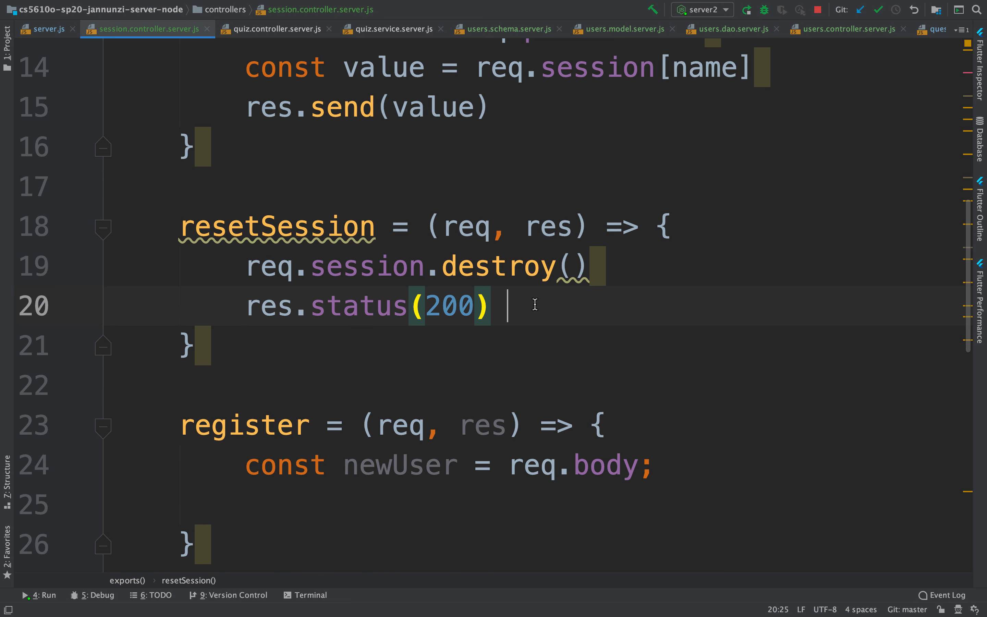
Step: Call usersDao.createUser(newUser).then(actualUser => ...) in register, fixing the mistyped arrow
scroll(down, 3)
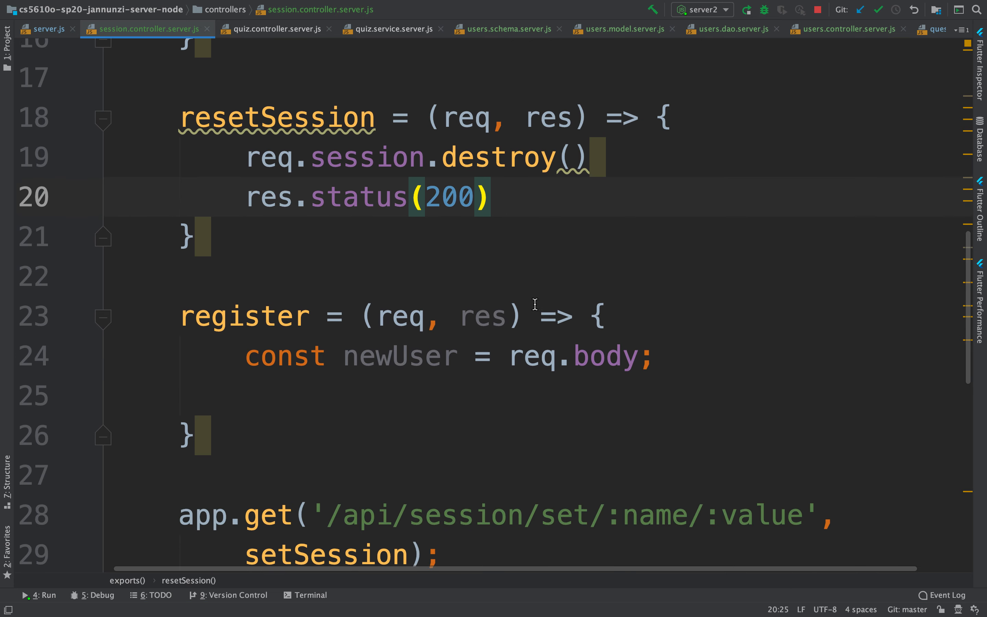
text(usersDao.createUser()
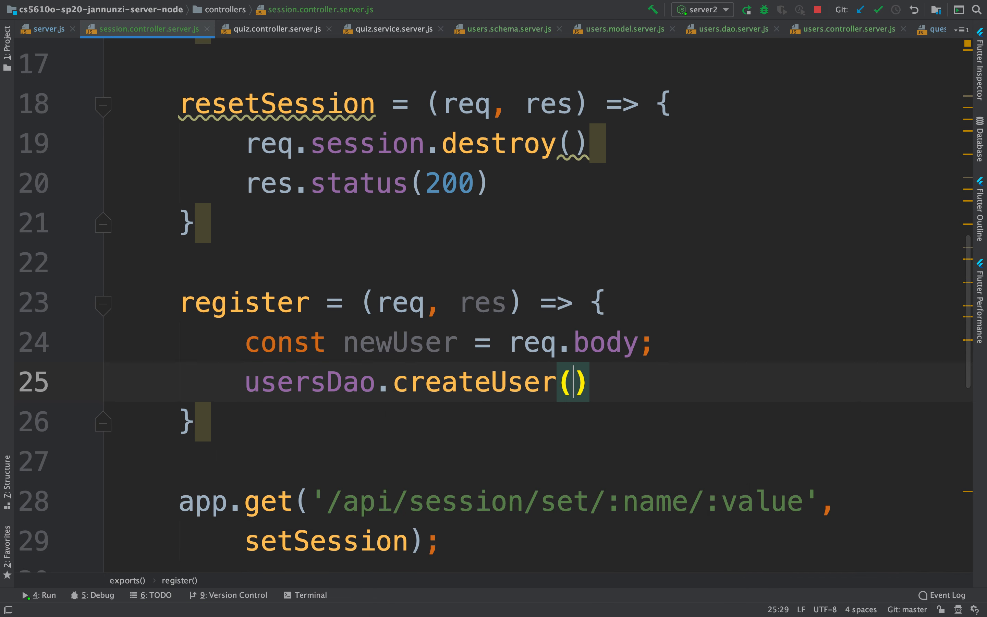
text(newUser)
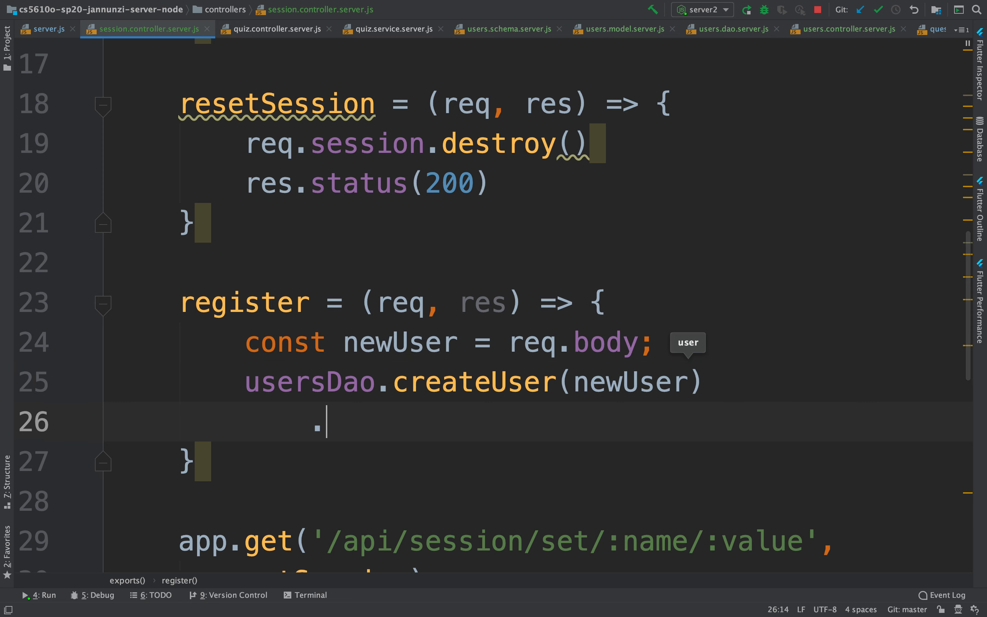
text(then(action)
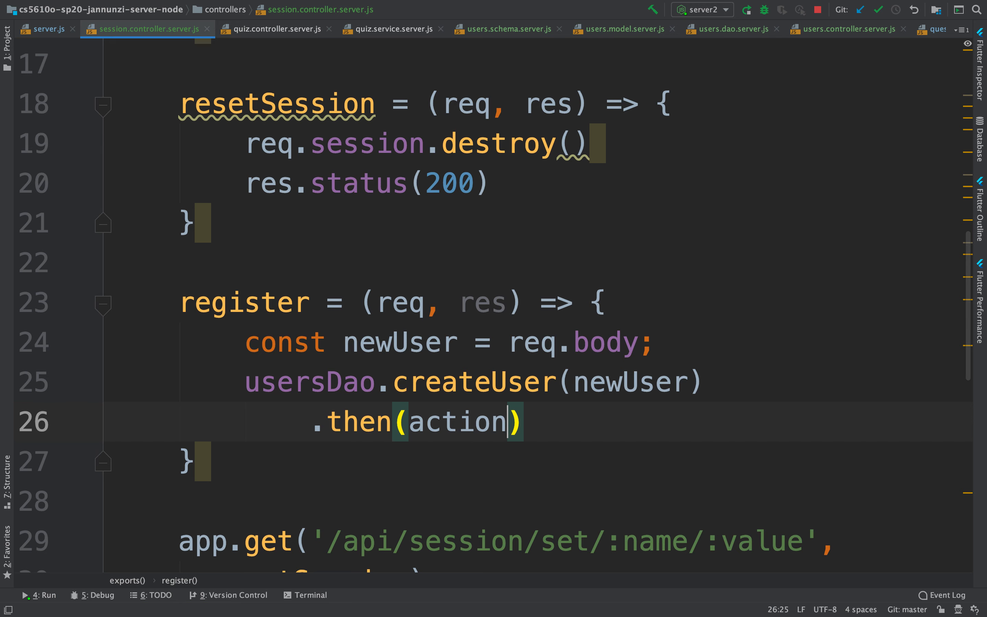
text(actualUser)
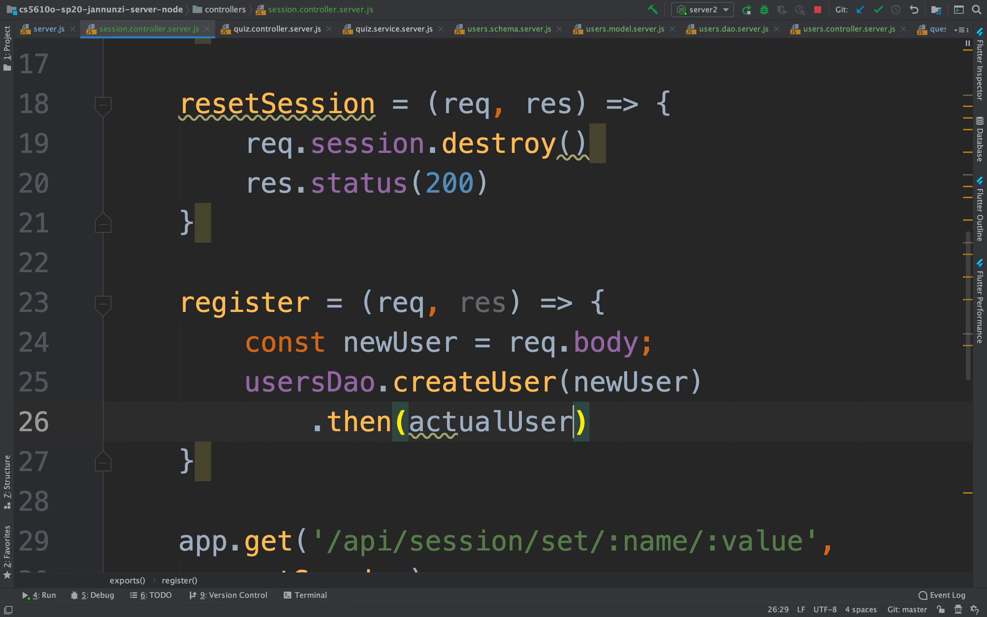
text(=<>)
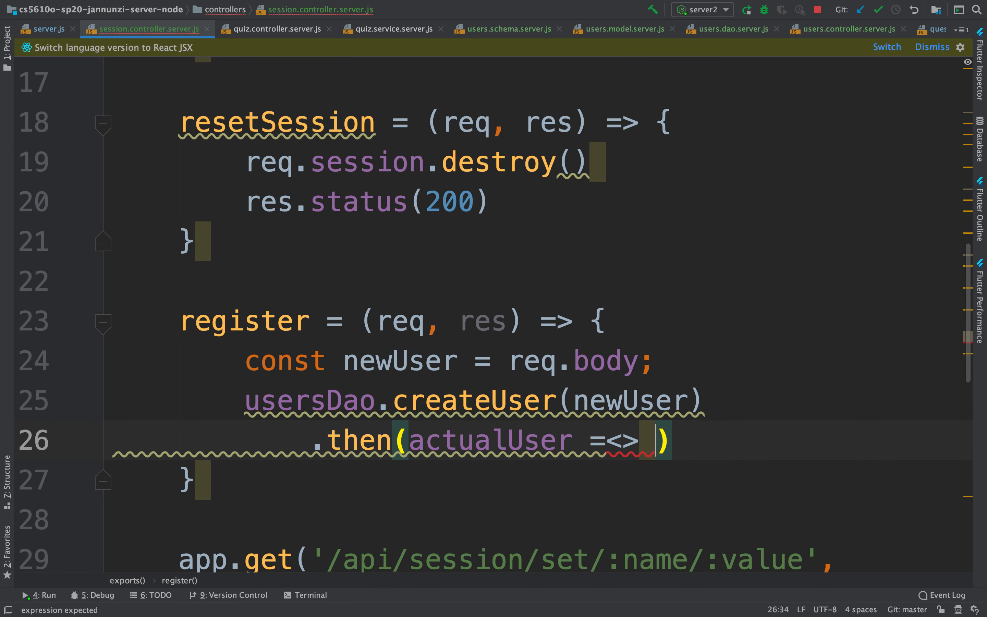
key(Backspace)
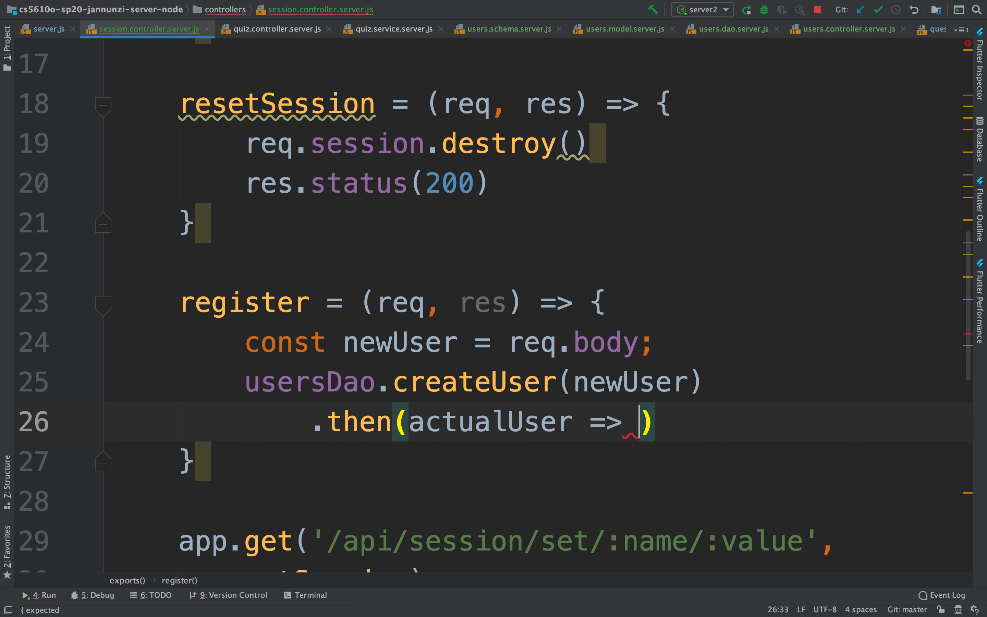
Step: Send the created user back with res.json(actualUser) in the then callback
text(res.)
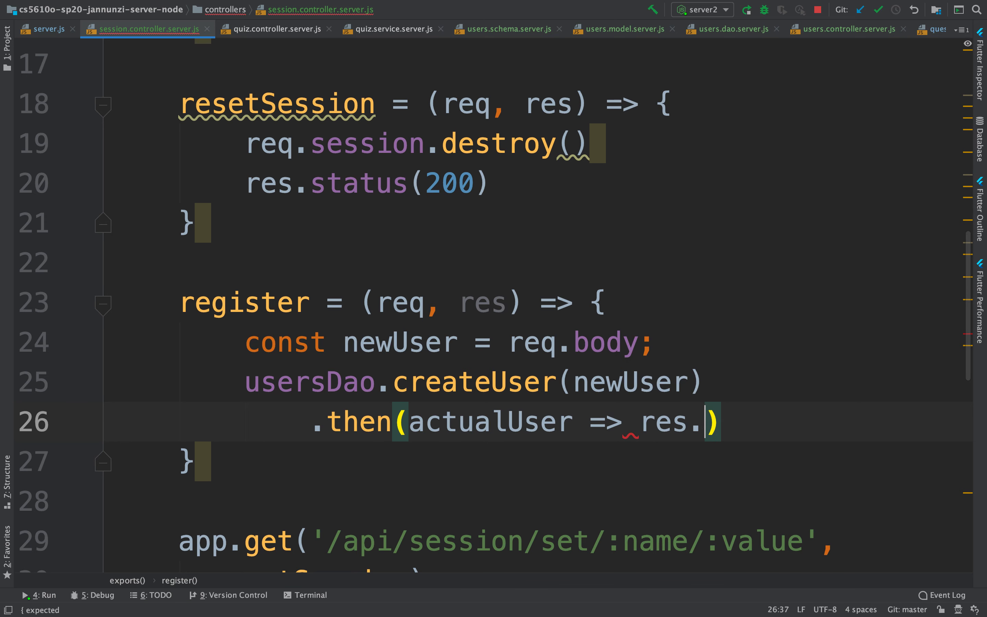
text(json())
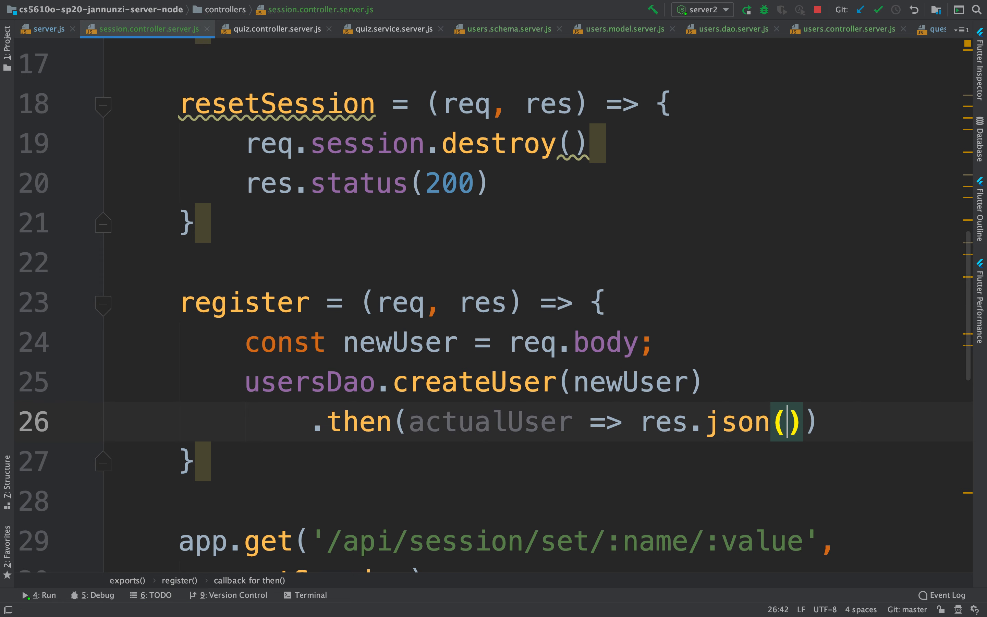
text(actualUser)
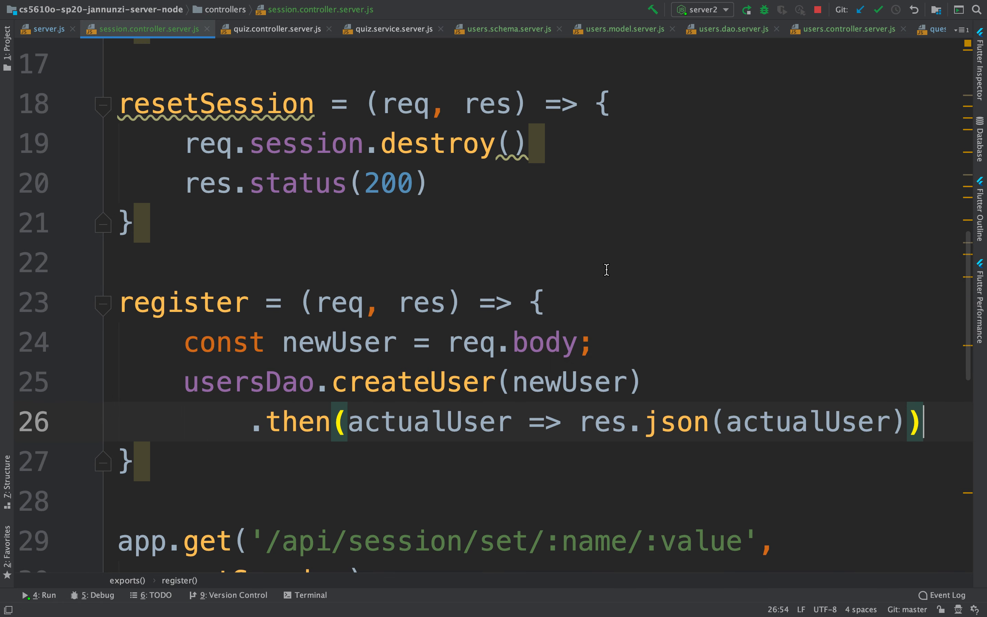
mouse_move(745, 10)
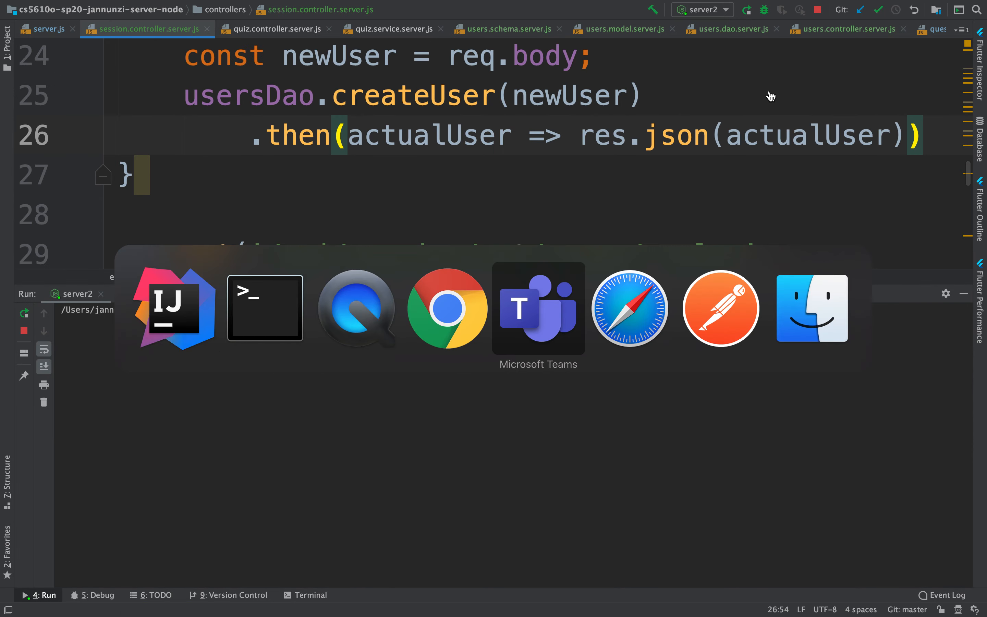
Step: Switch to Postman and open the Create a User request from WEBDEV SP20 ONLINE in a new tab
click(721, 309)
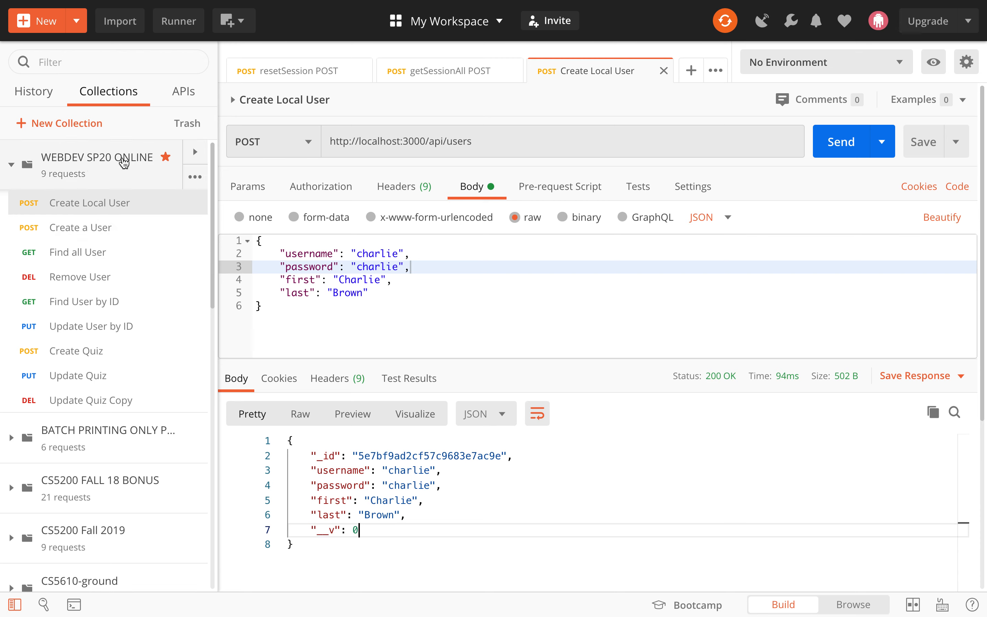
mouse_move(144, 375)
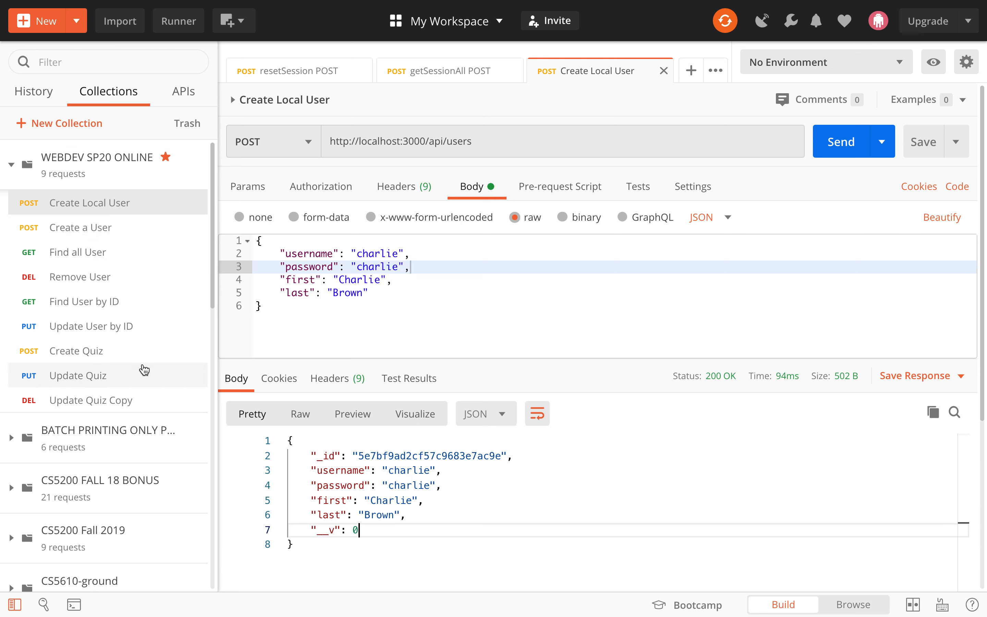
mouse_move(80, 228)
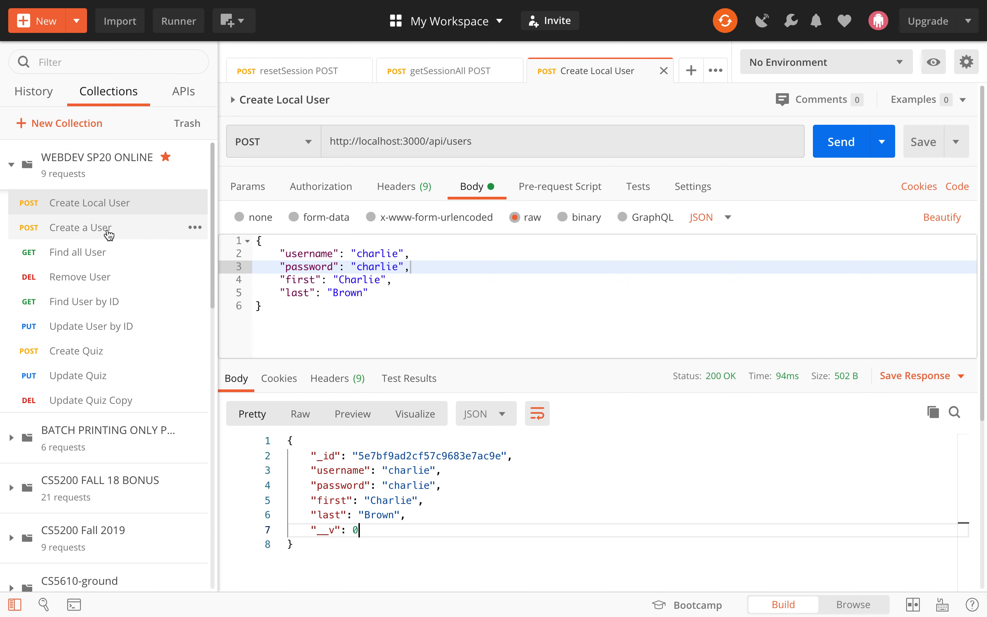
click(195, 228)
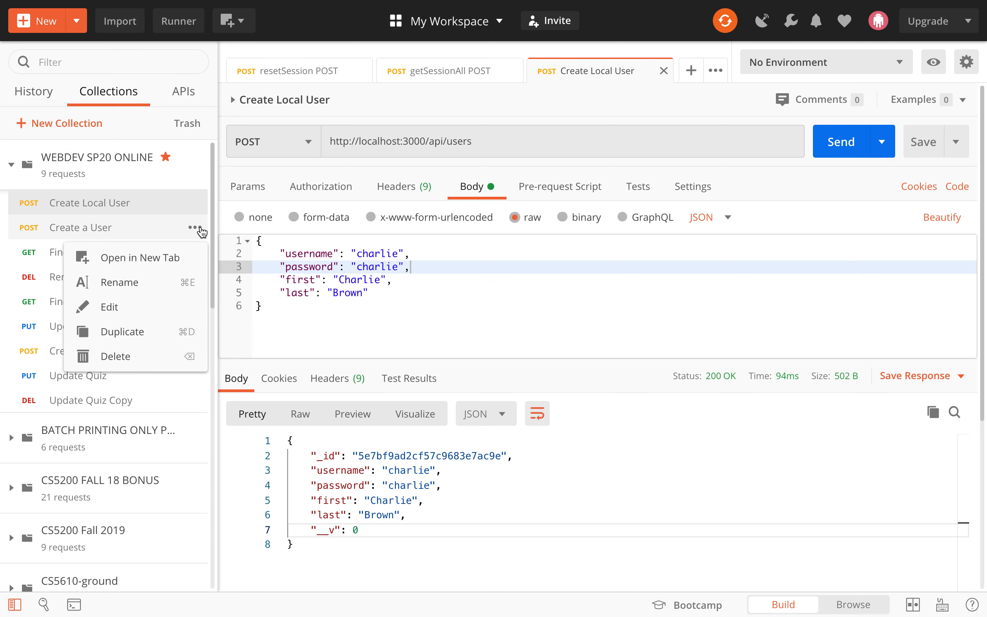
click(133, 257)
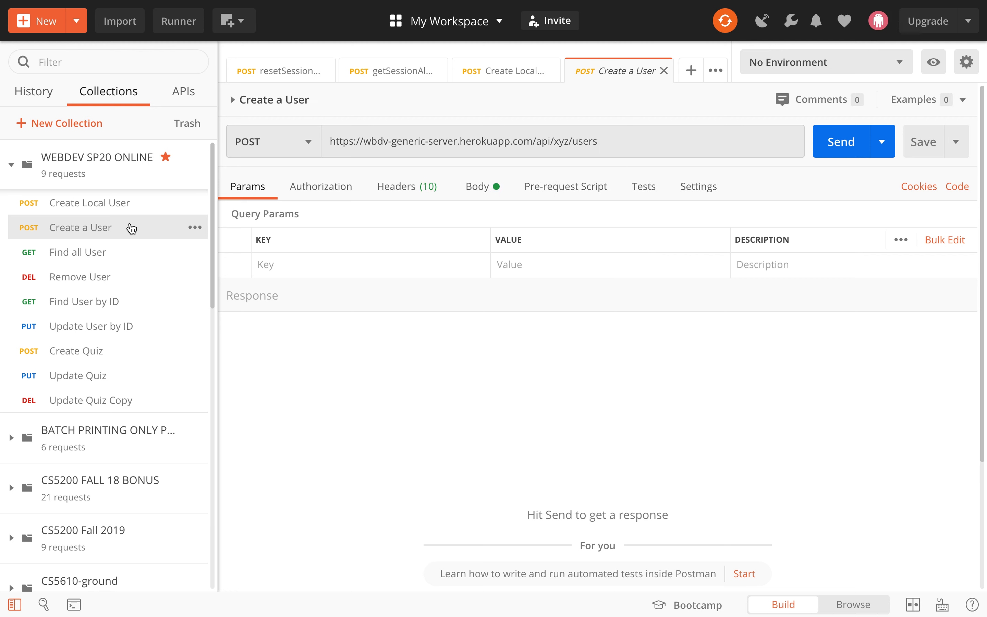
mouse_move(84, 301)
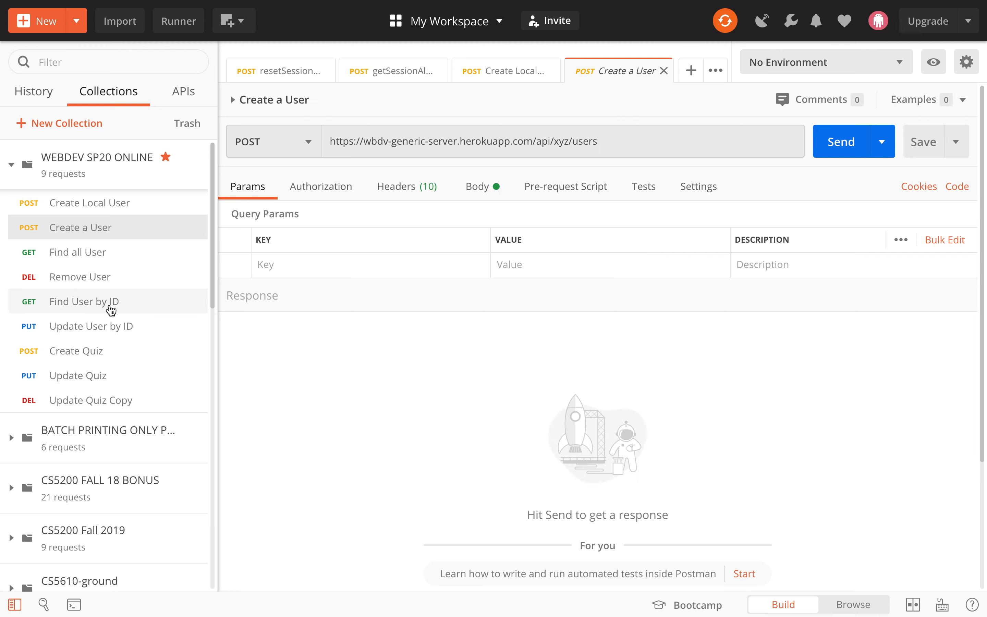
mouse_move(161, 214)
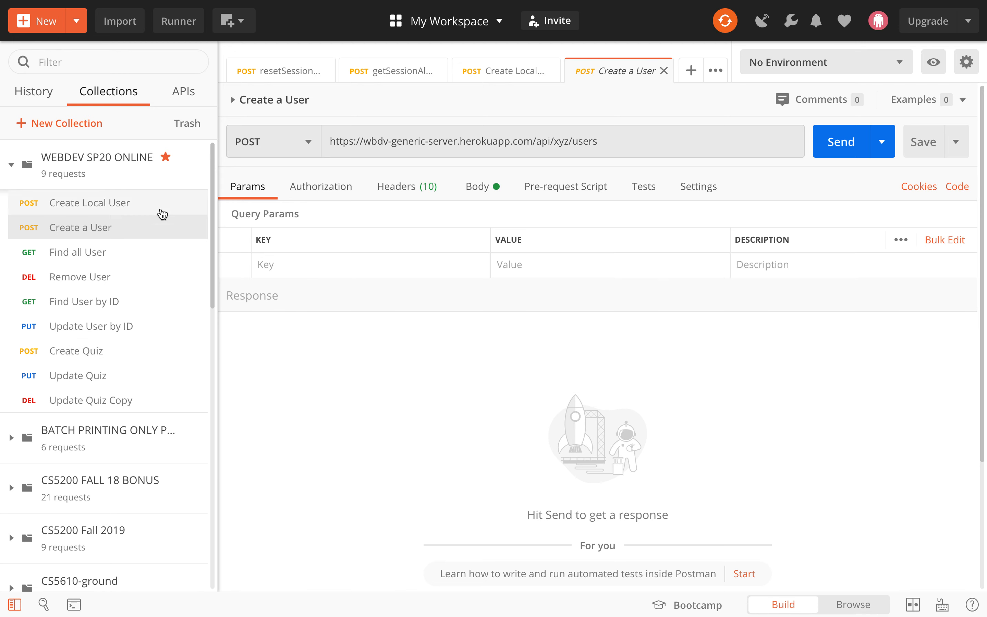
Step: Name the request Register and save it to the WEBDEV SP20 ONLINE collection
click(195, 176)
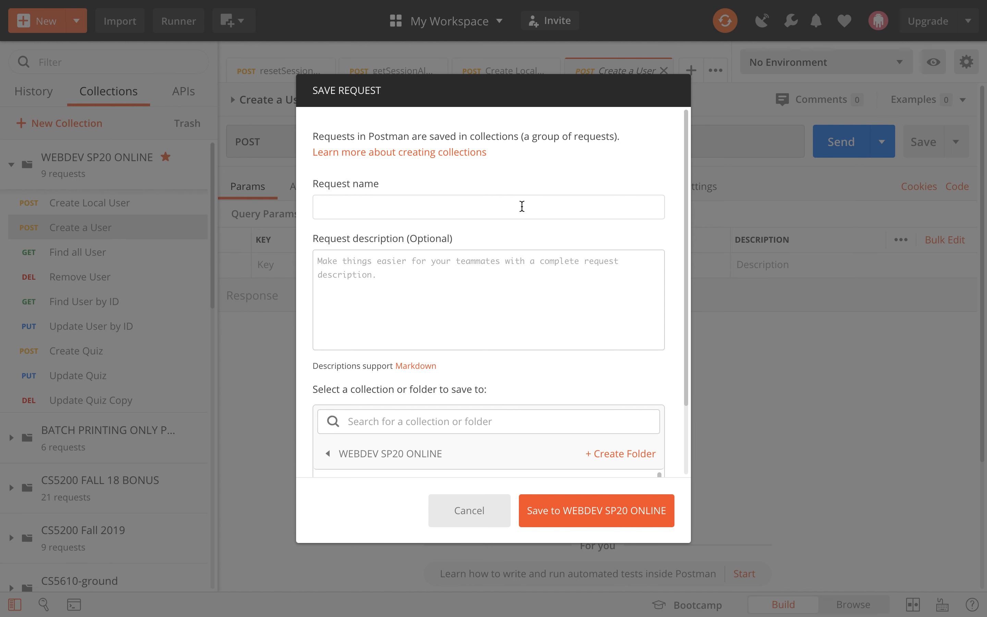
text(Ret)
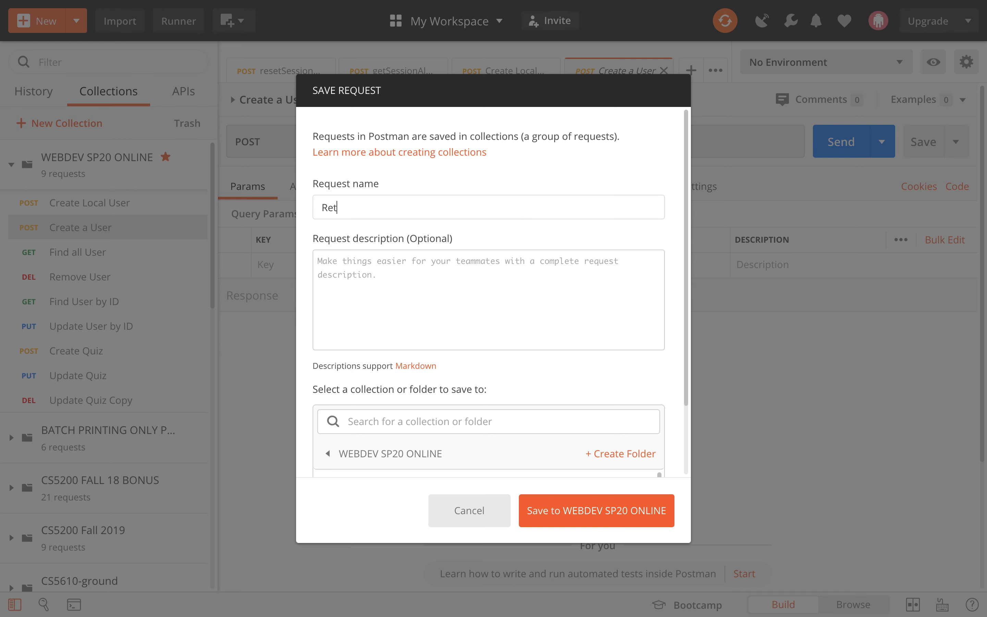
text(egister)
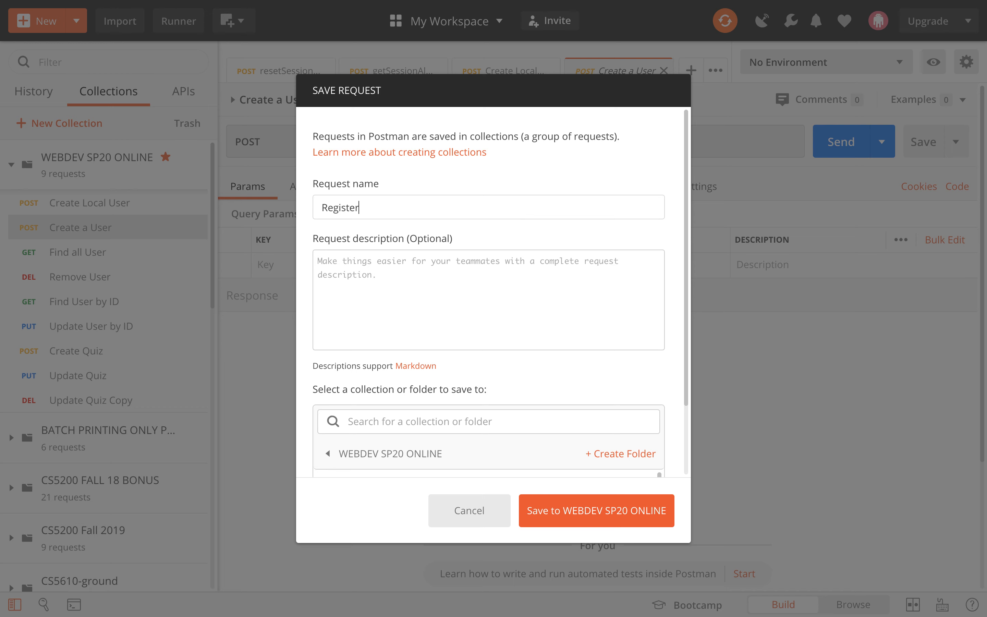
click(595, 511)
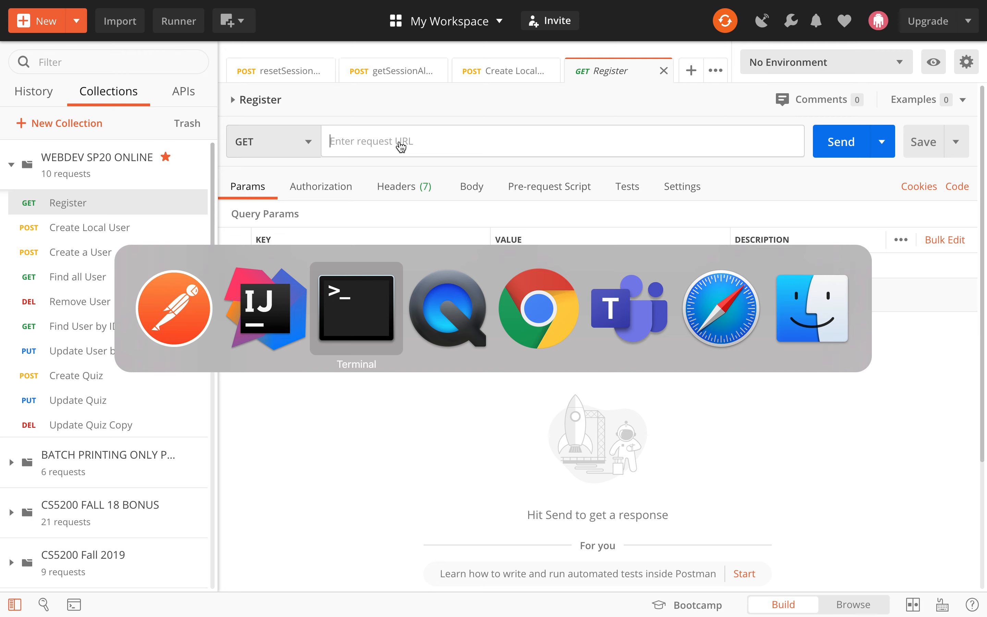
click(265, 308)
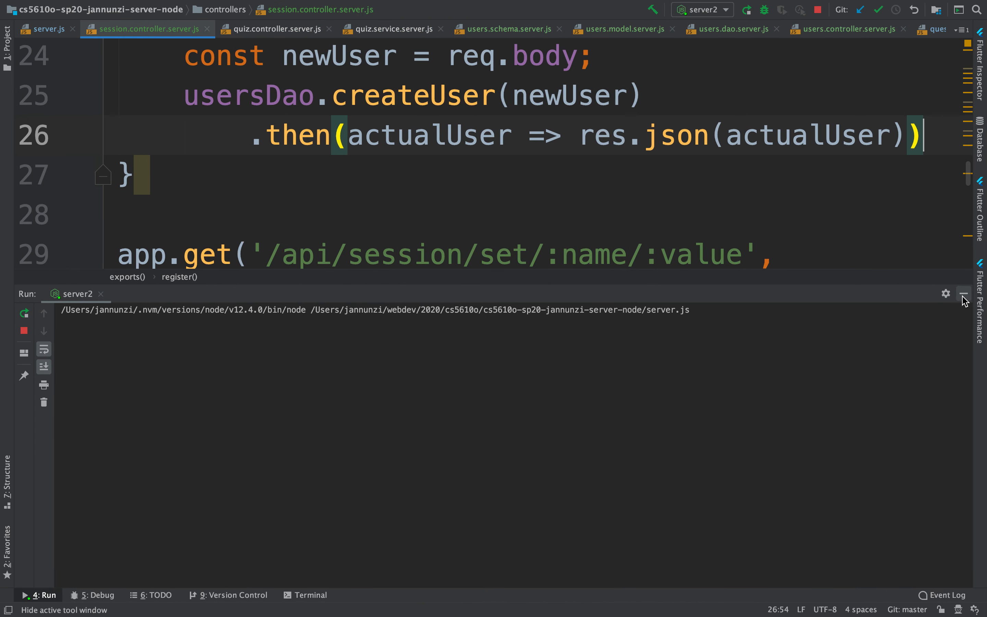
click(962, 293)
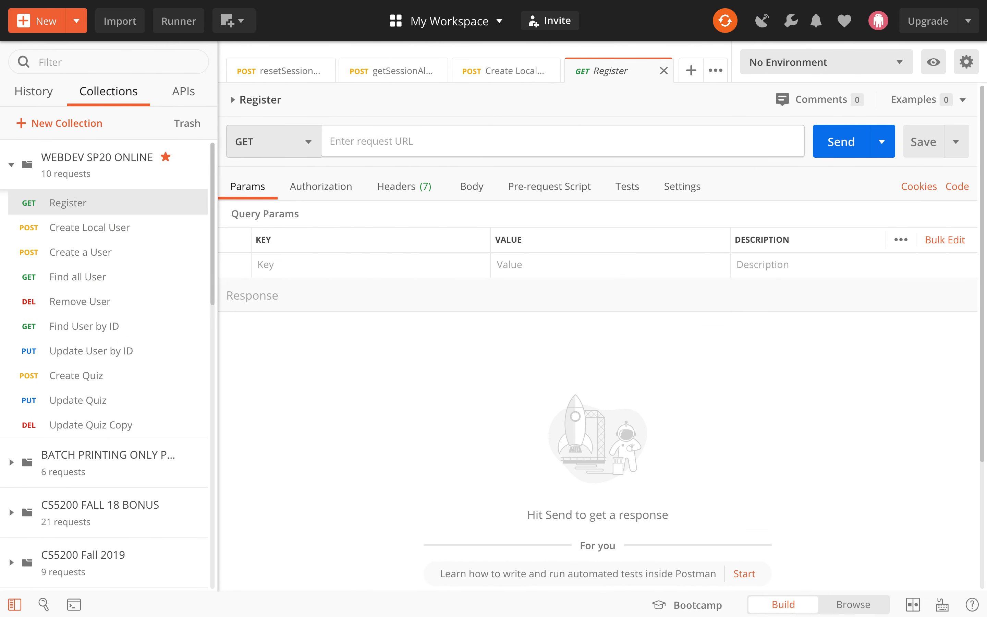
text(local)
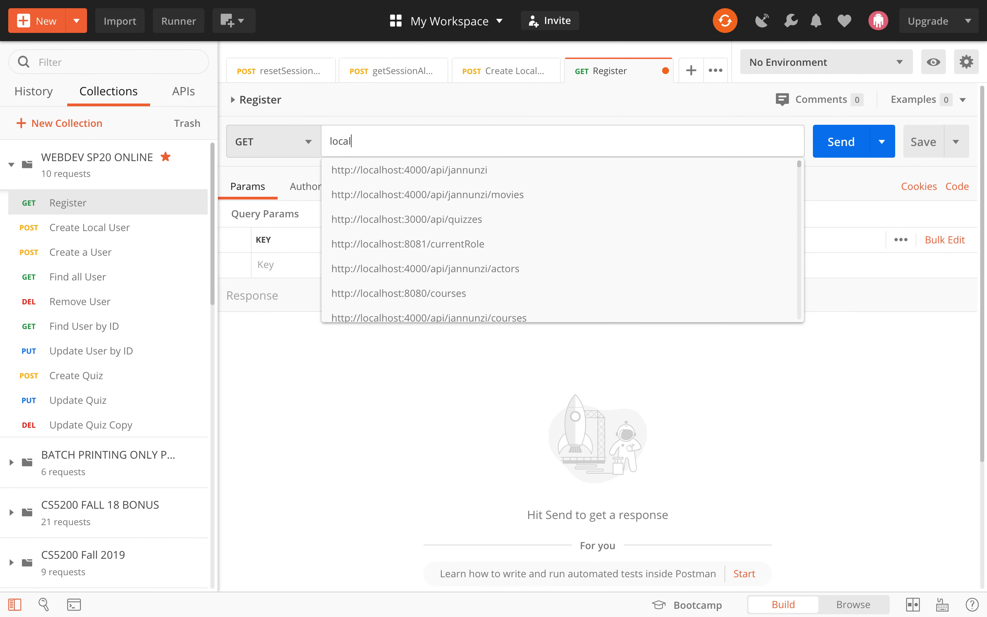
mouse_move(397, 294)
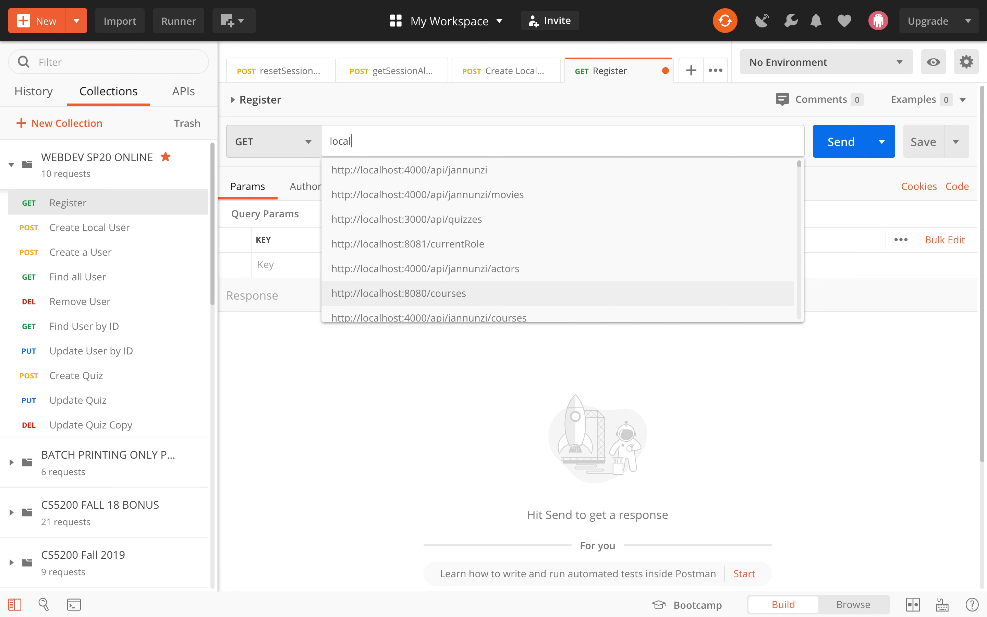
click(407, 220)
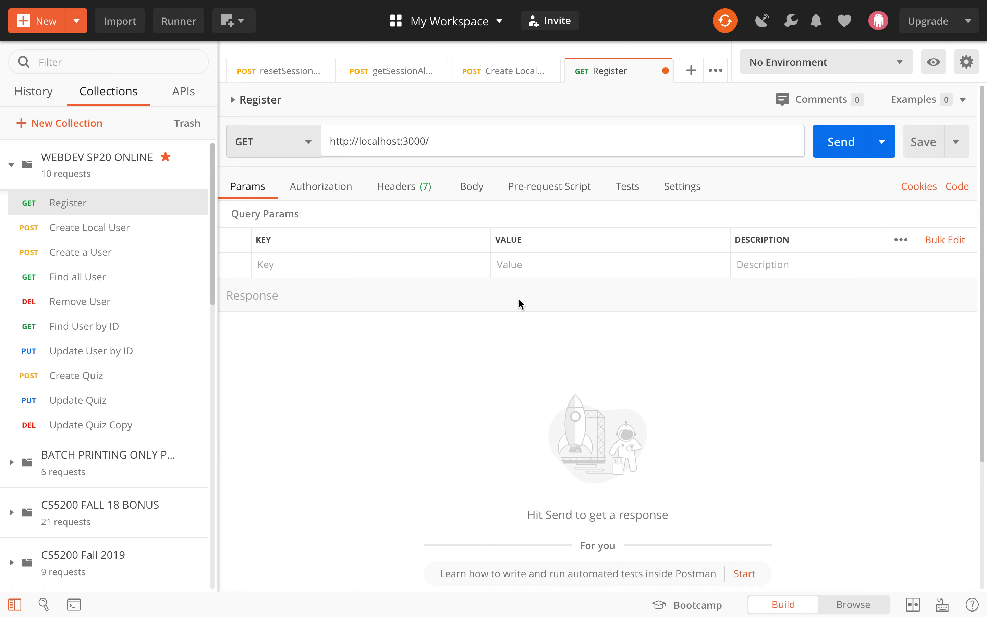
text(api)
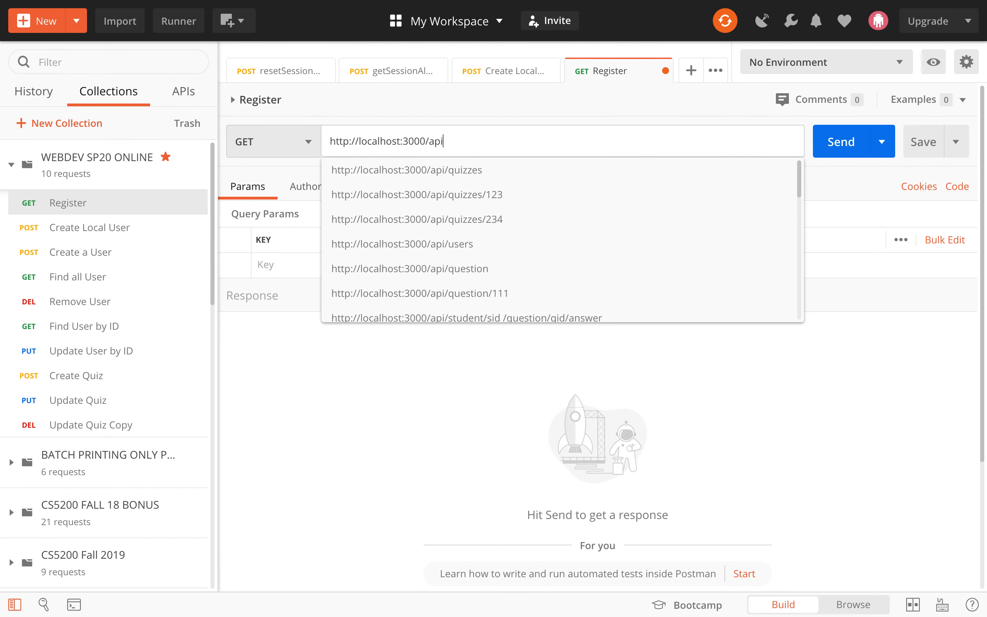
text(/register)
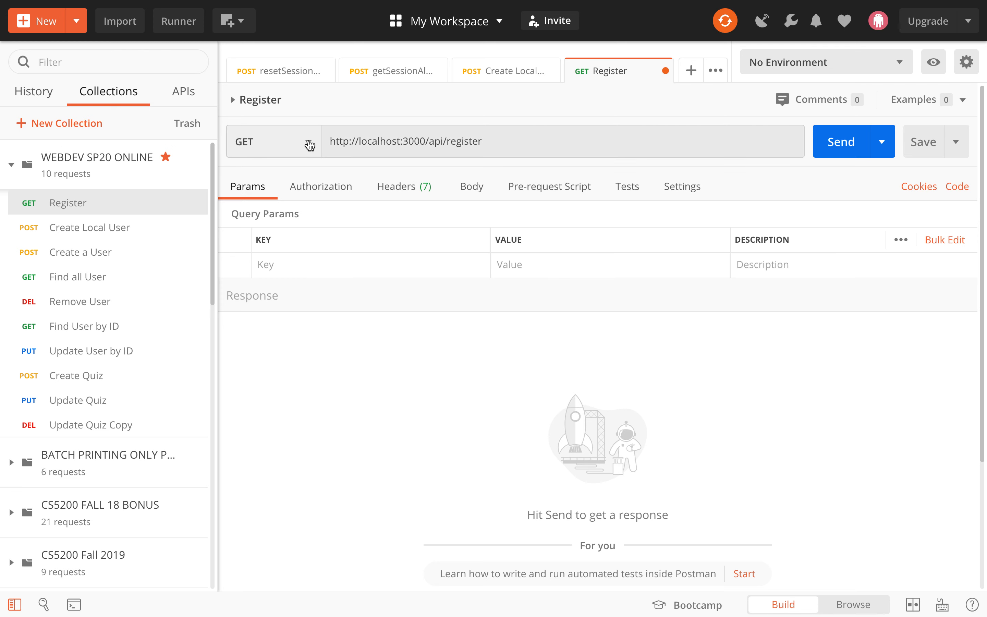
click(272, 141)
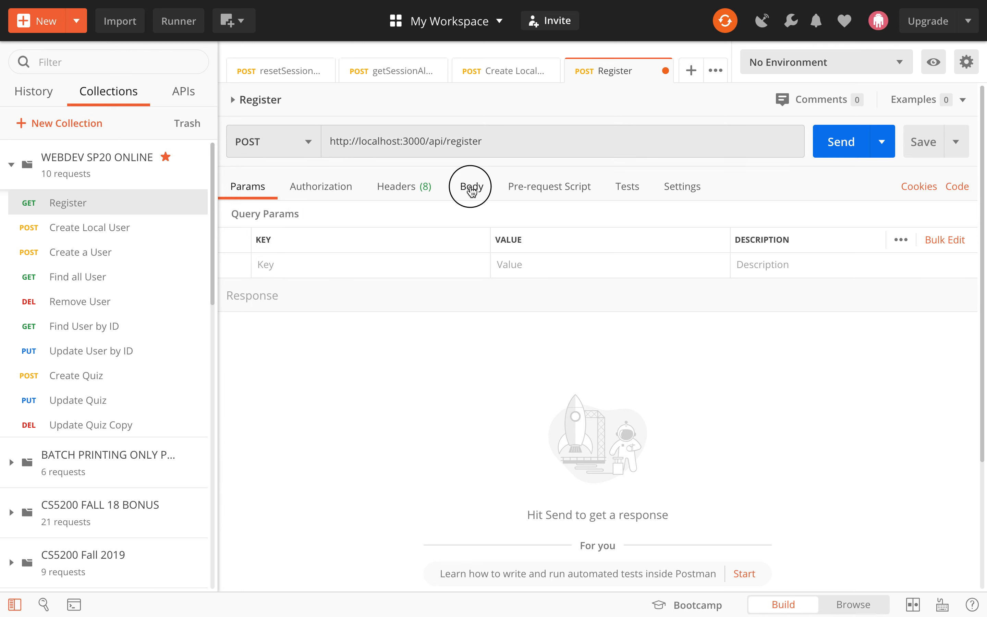
Step: Set the request body to raw with JSON format
click(470, 187)
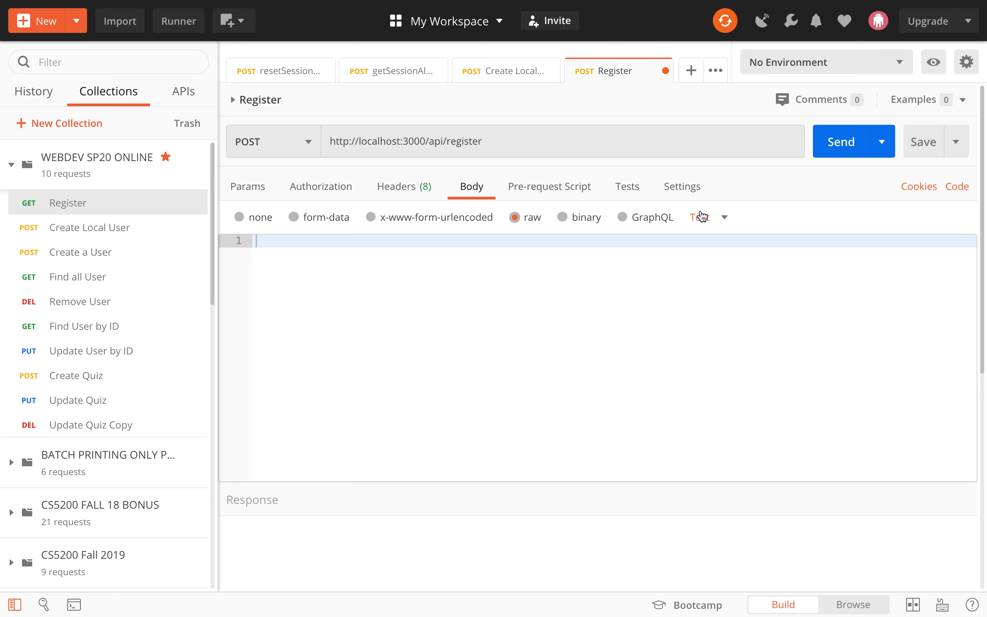
click(705, 217)
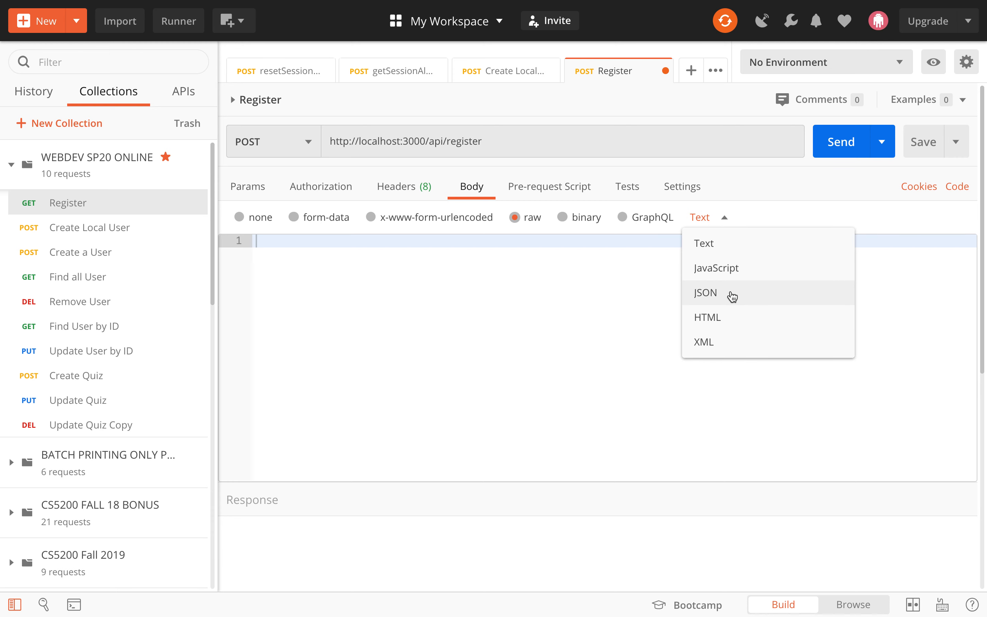
click(705, 293)
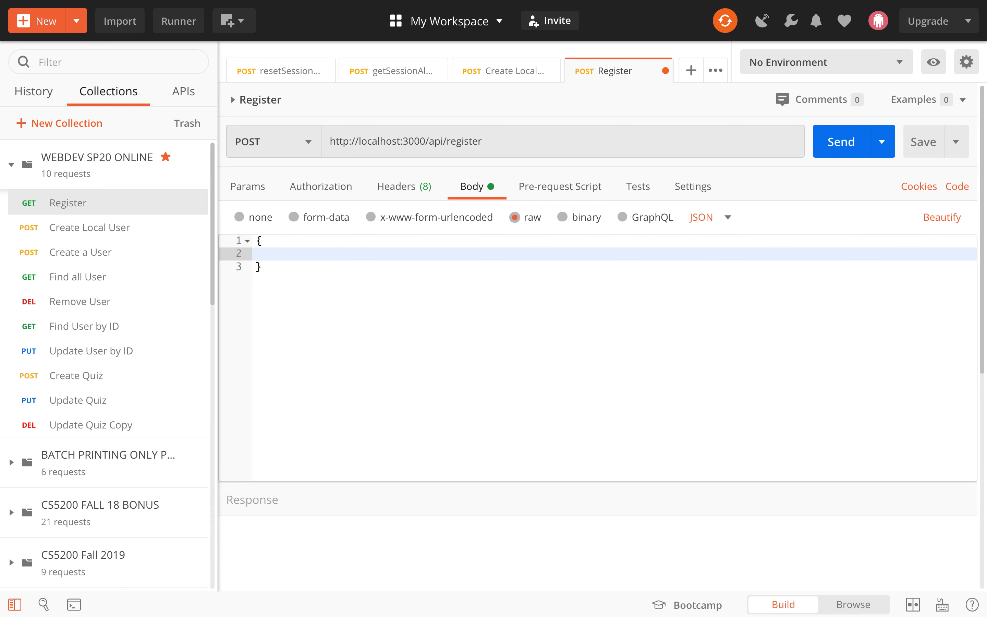
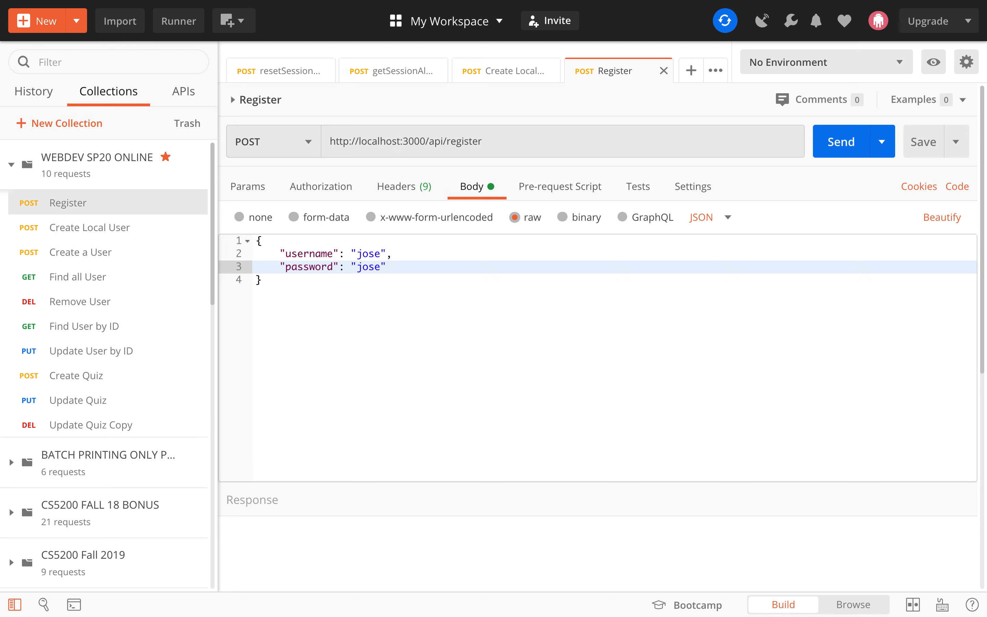
click(263, 280)
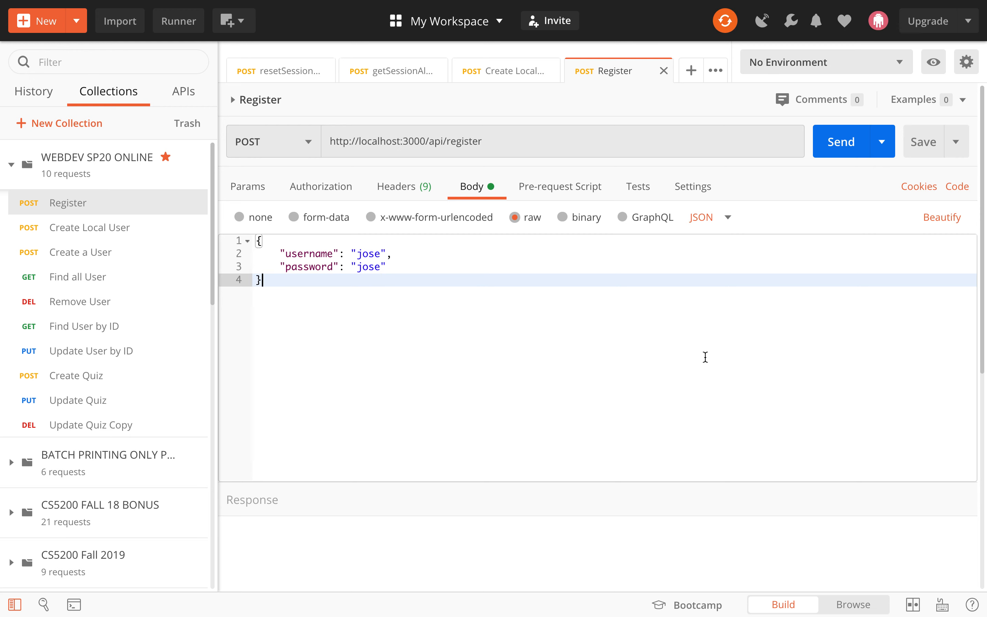
mouse_move(637, 486)
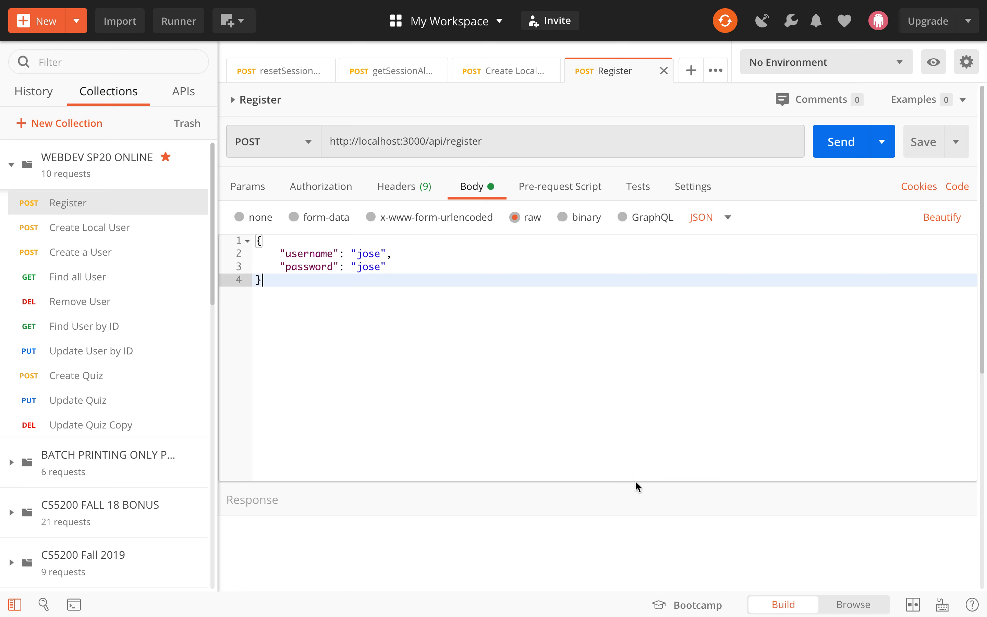
Step: Send the Register request and receive 200 OK with user jose's _id, username and password
click(841, 141)
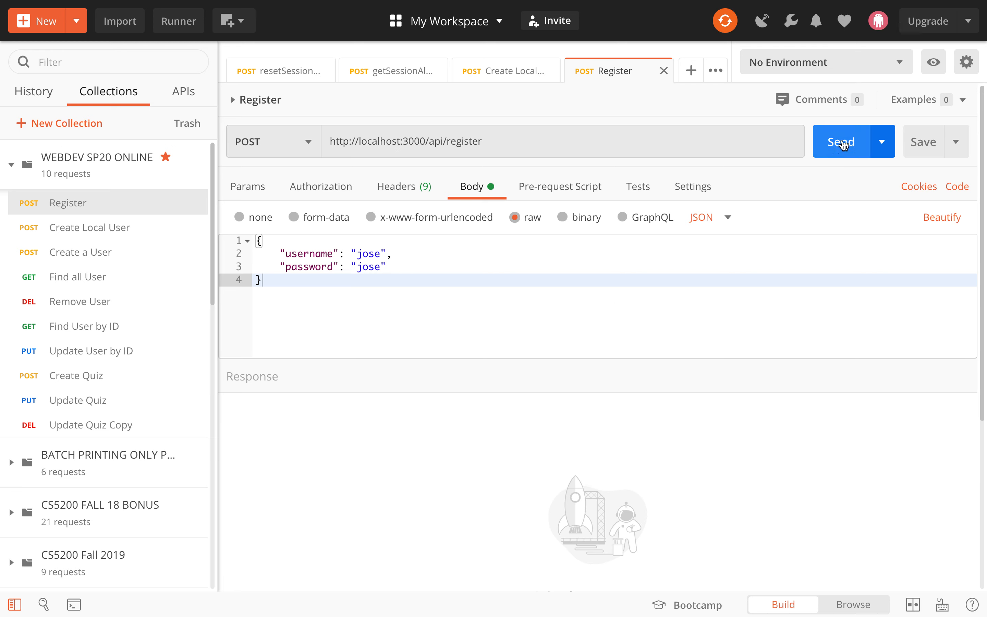
click(842, 141)
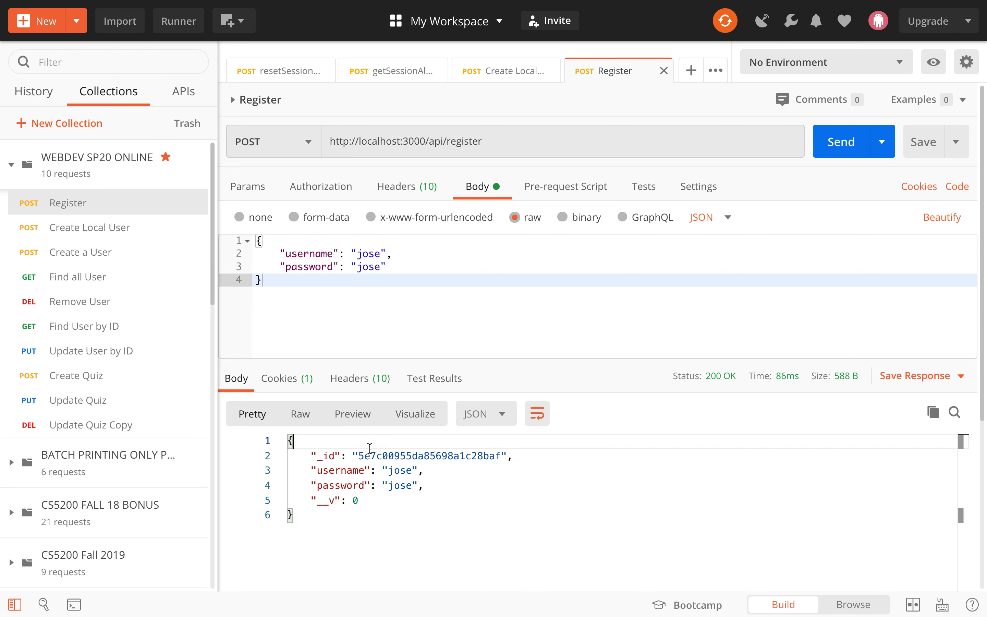
mouse_move(352, 338)
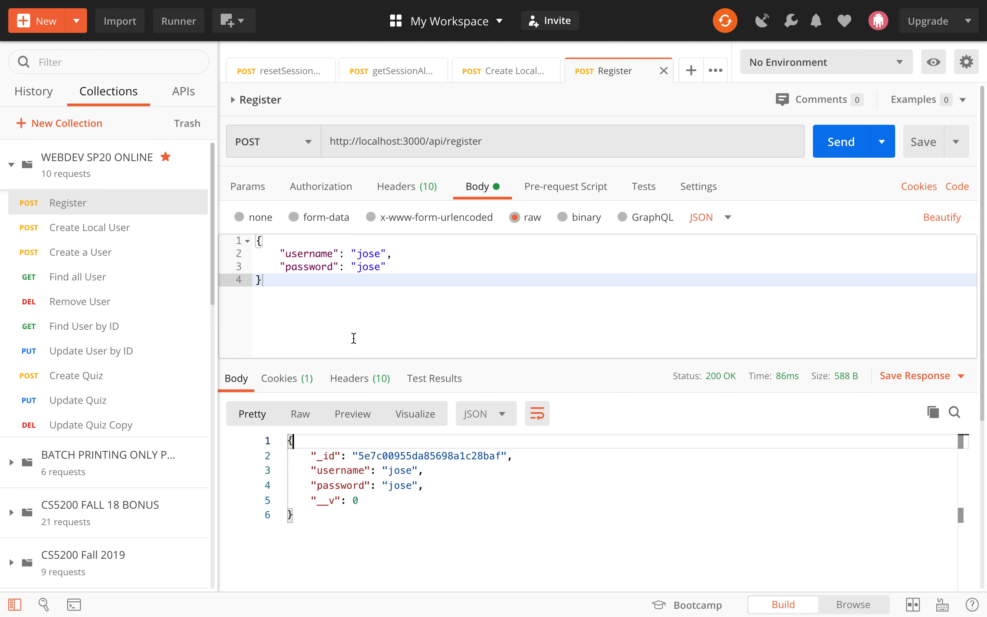